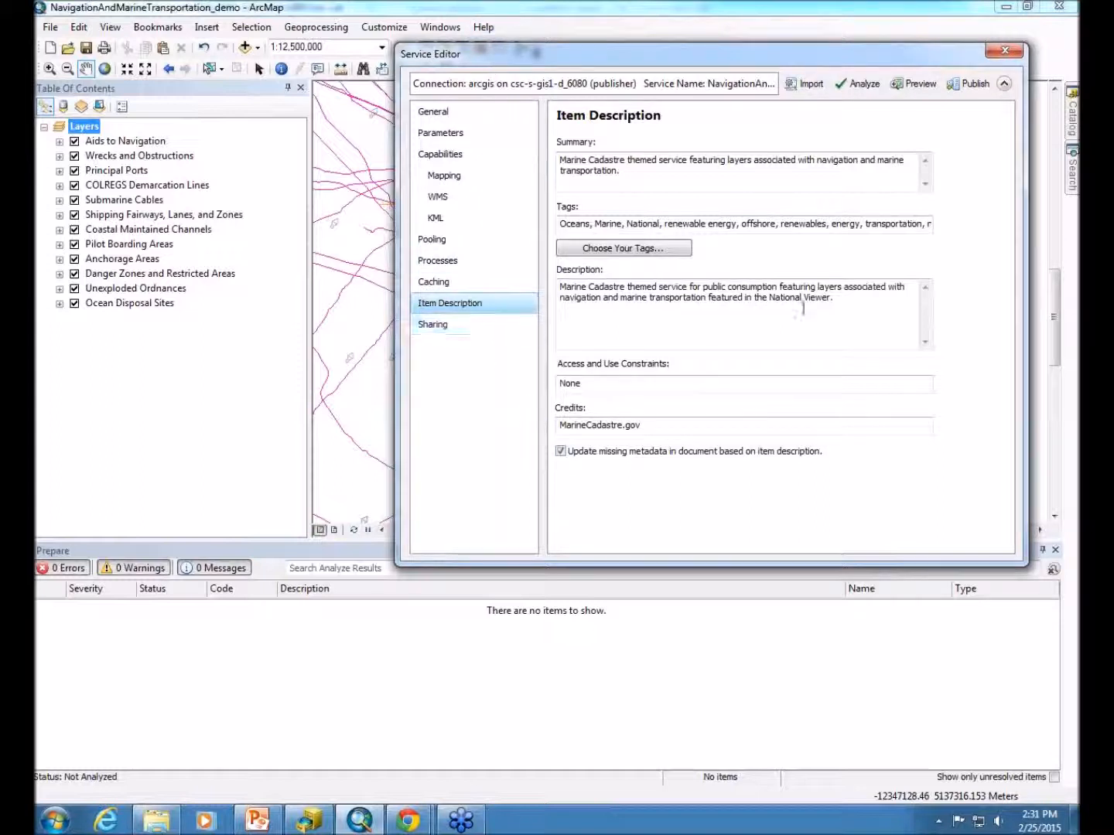
pyautogui.moveTo(858, 83)
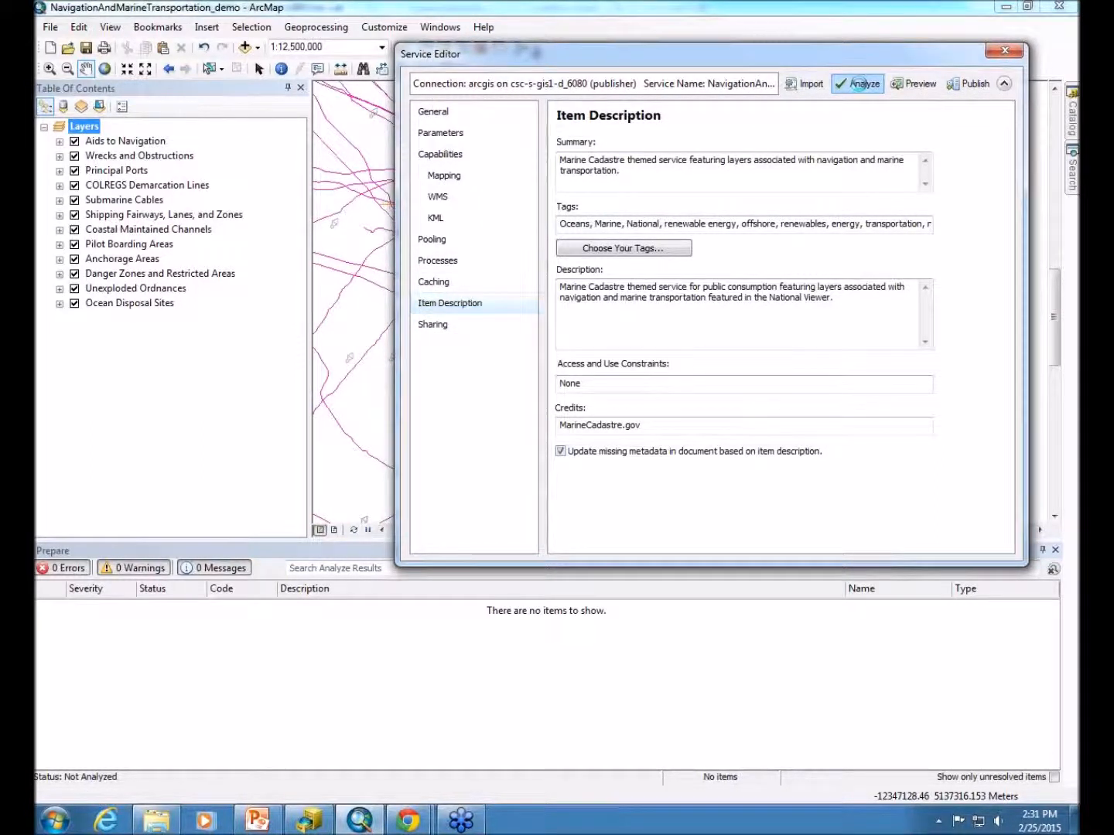
# Analyze the Navigation and Marine Transportation service, listing 0 errors, 5 warnings and 12 messages
pyautogui.click(857, 84)
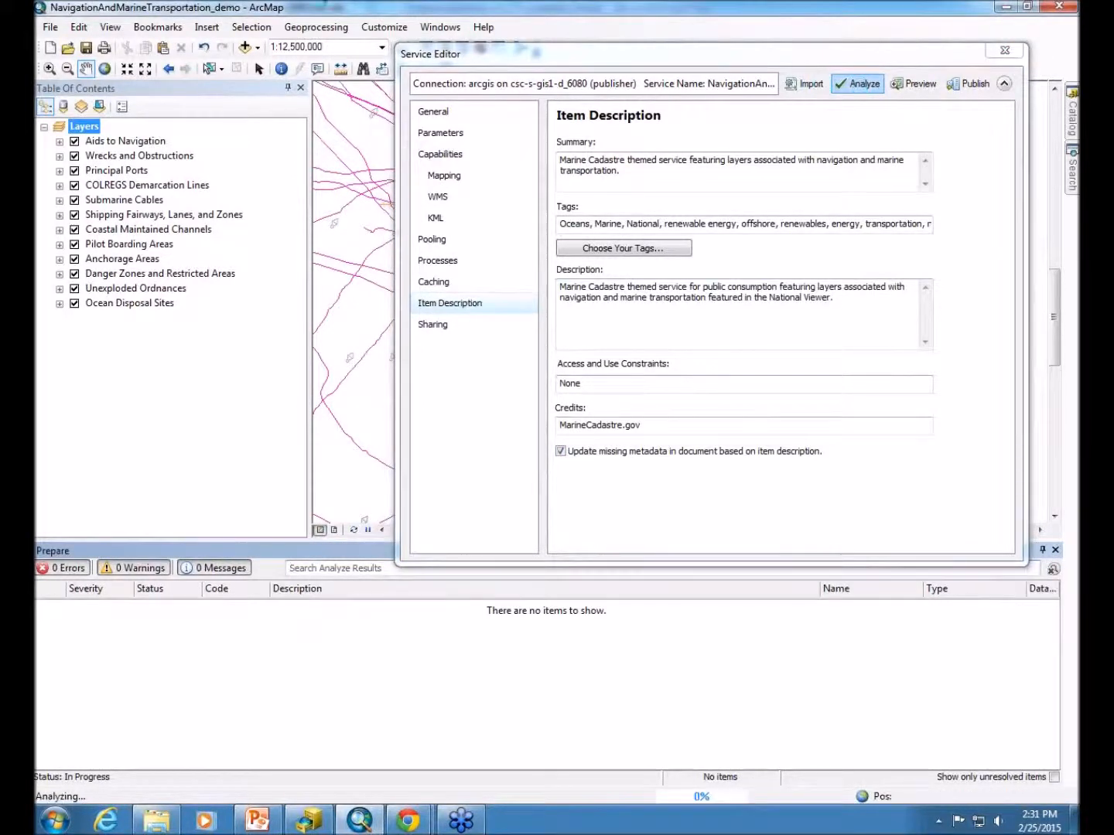
pyautogui.click(857, 83)
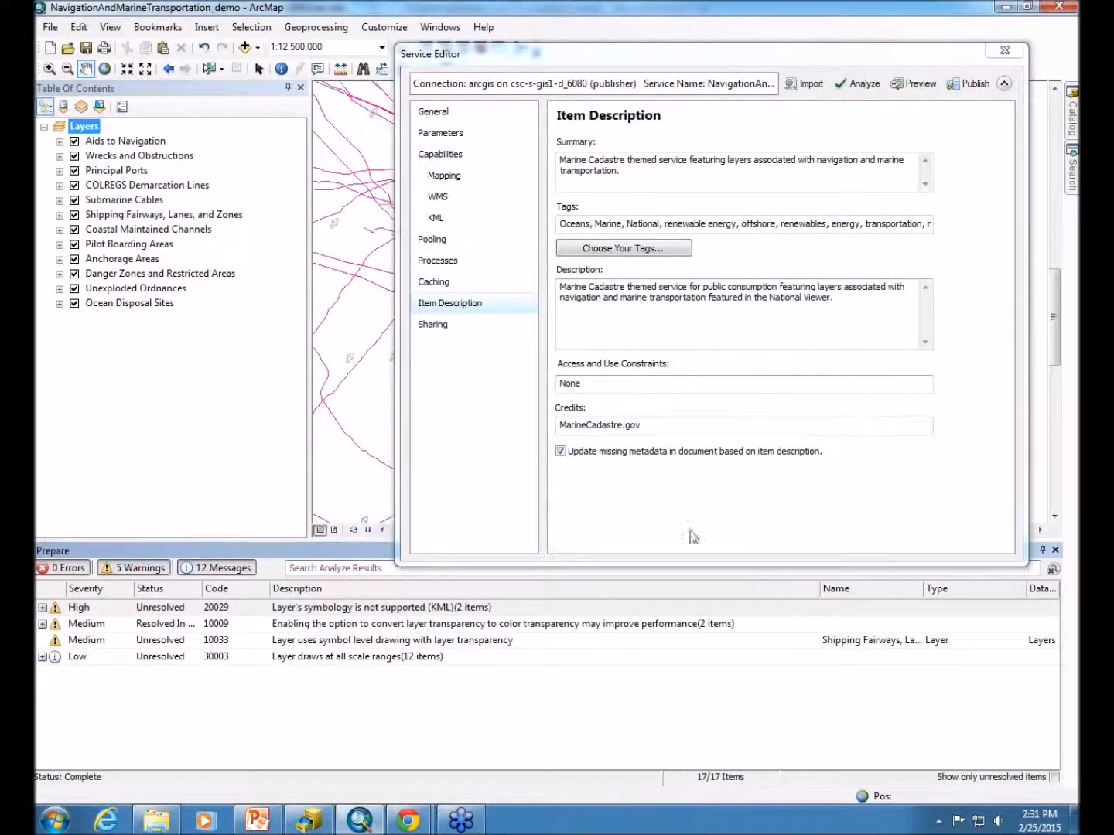
pyautogui.moveTo(328, 392)
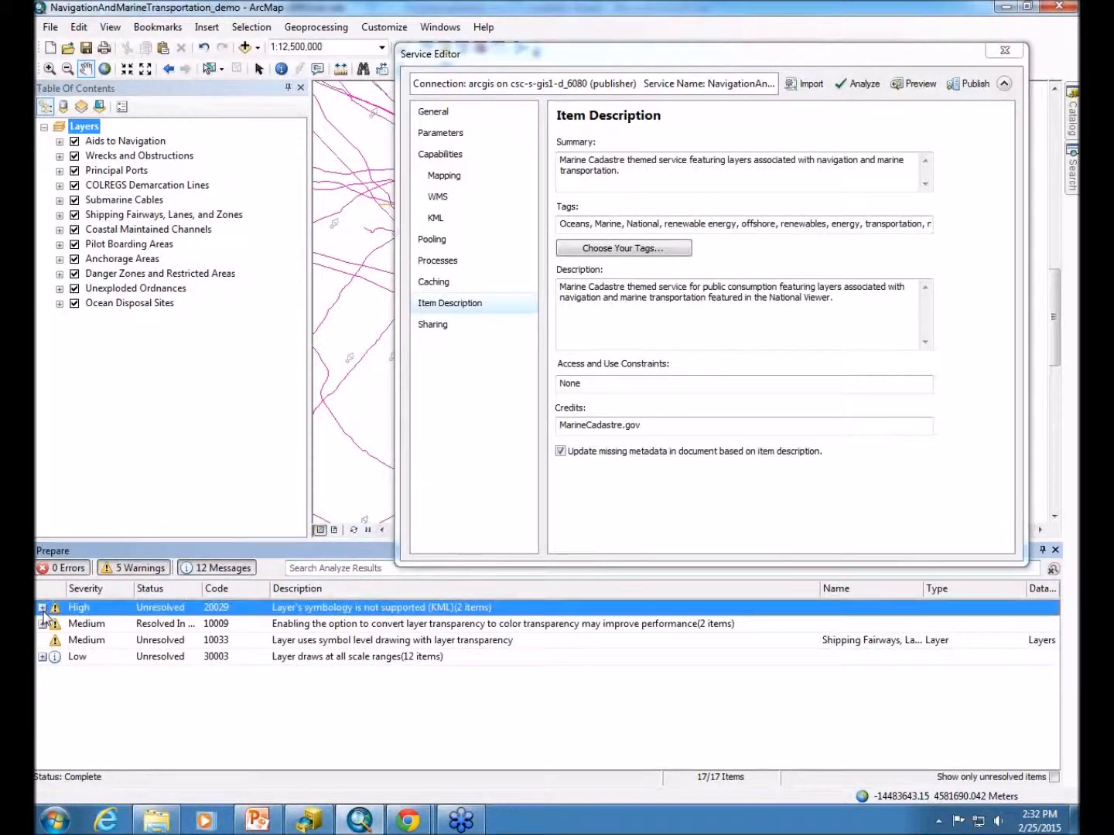
pyautogui.click(44, 606)
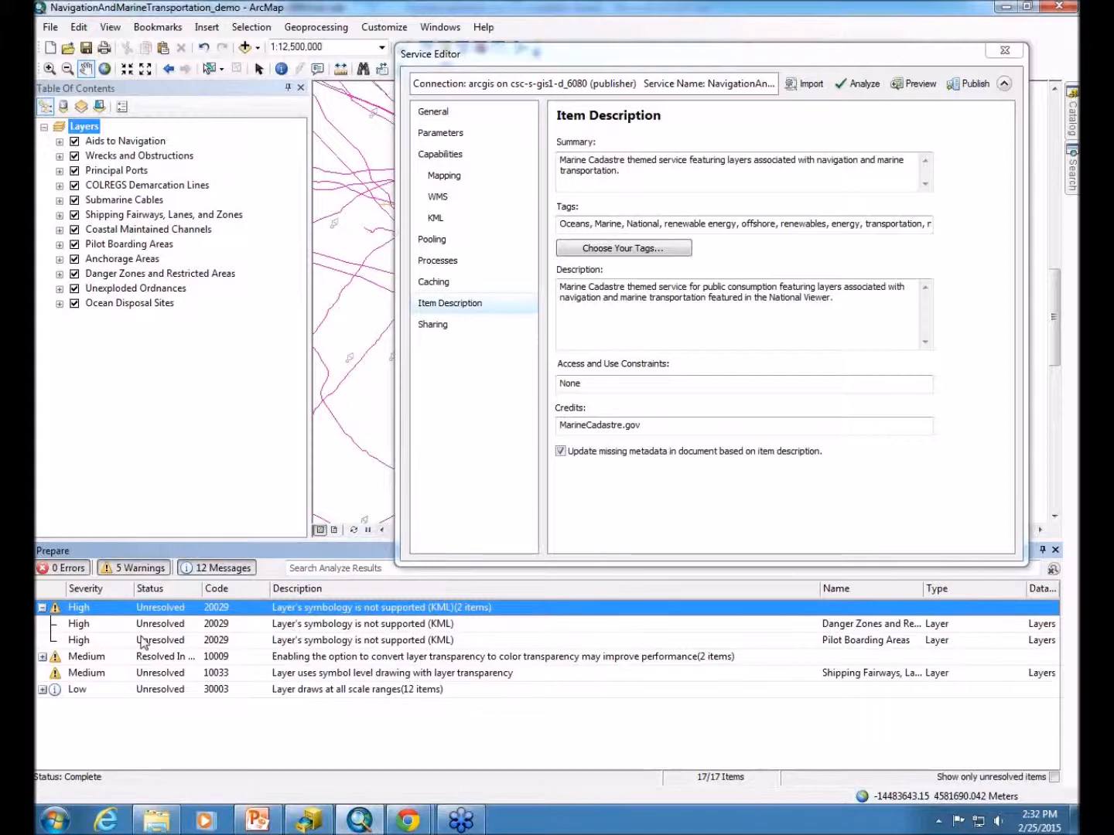
pyautogui.moveTo(337, 648)
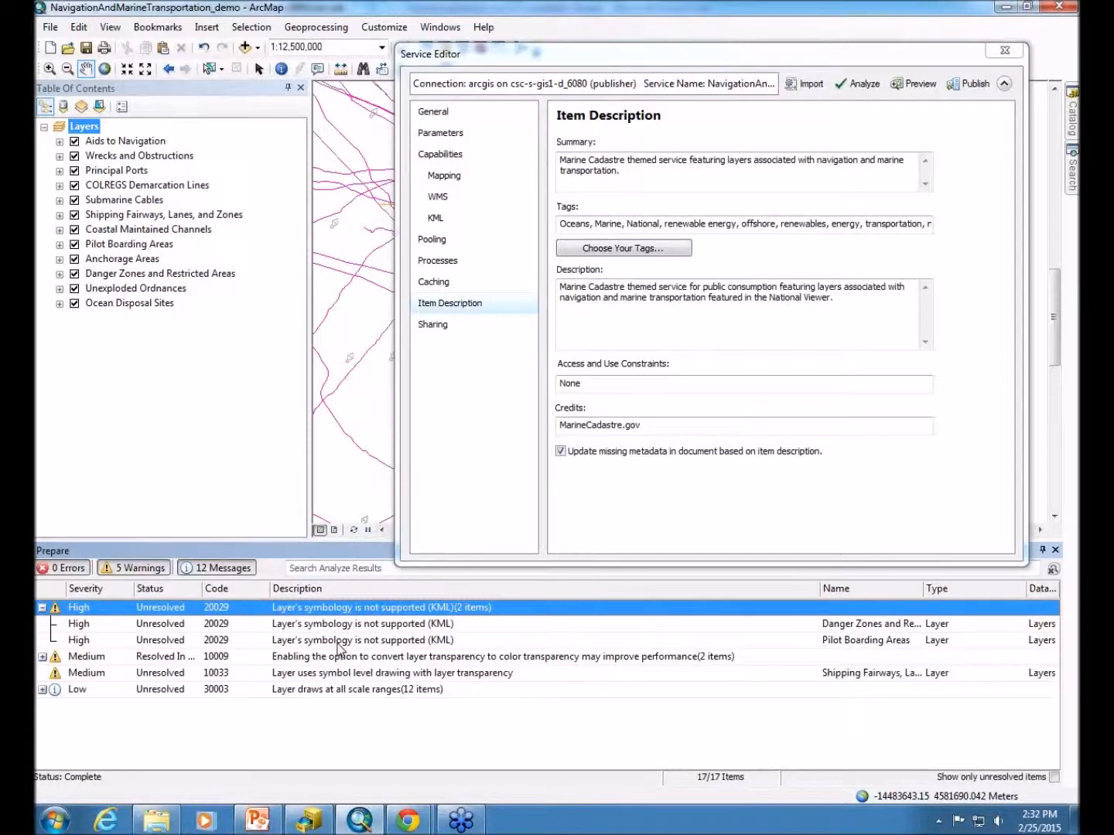
pyautogui.moveTo(441, 647)
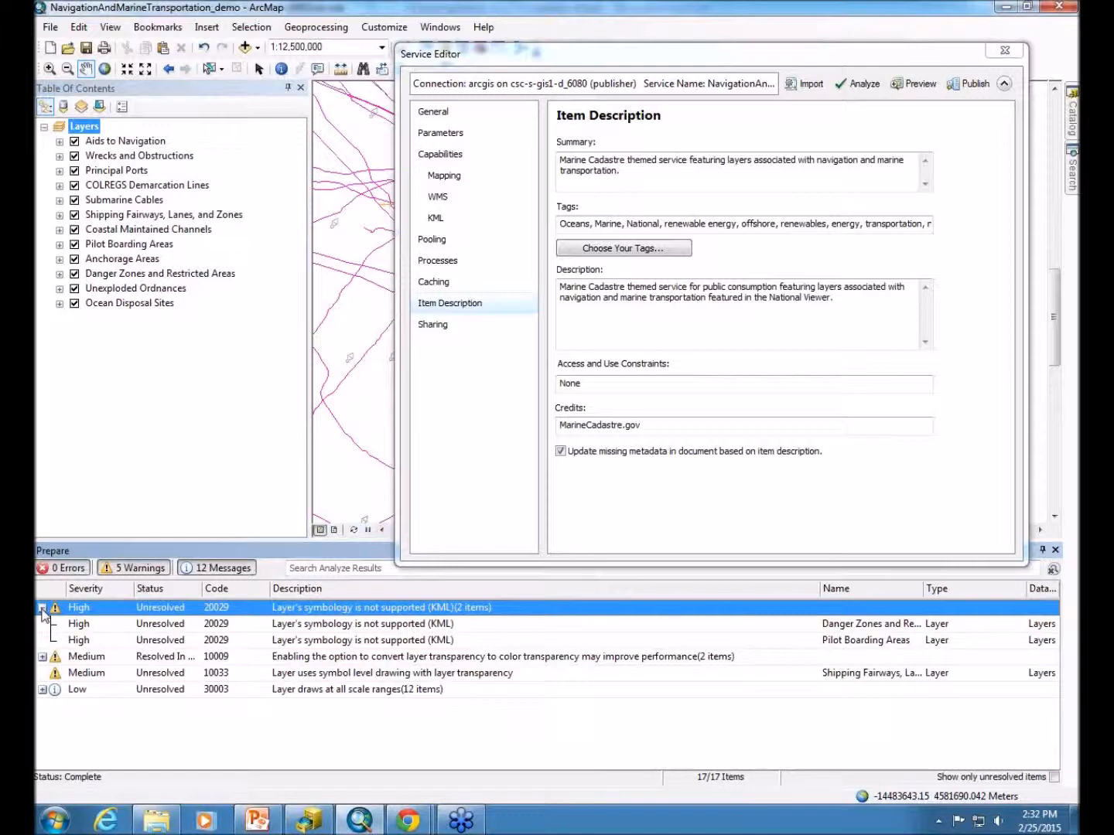
pyautogui.click(44, 607)
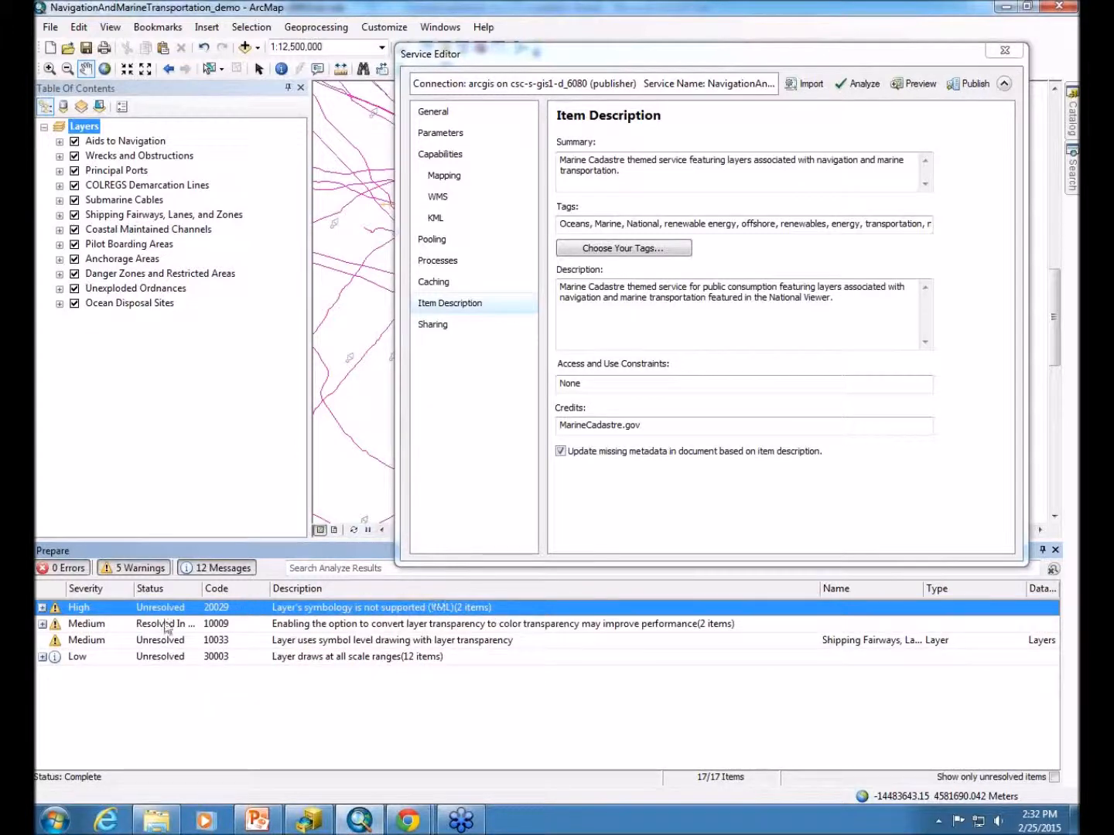
pyautogui.moveTo(337, 632)
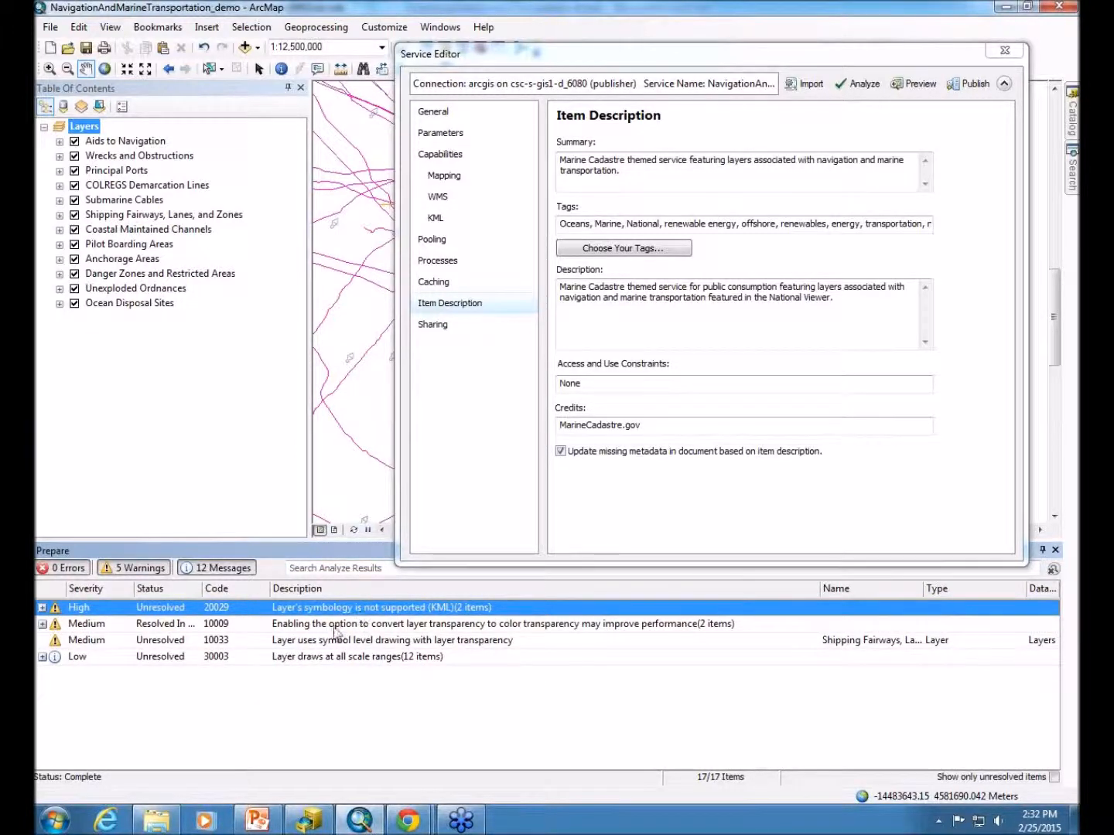
pyautogui.click(503, 623)
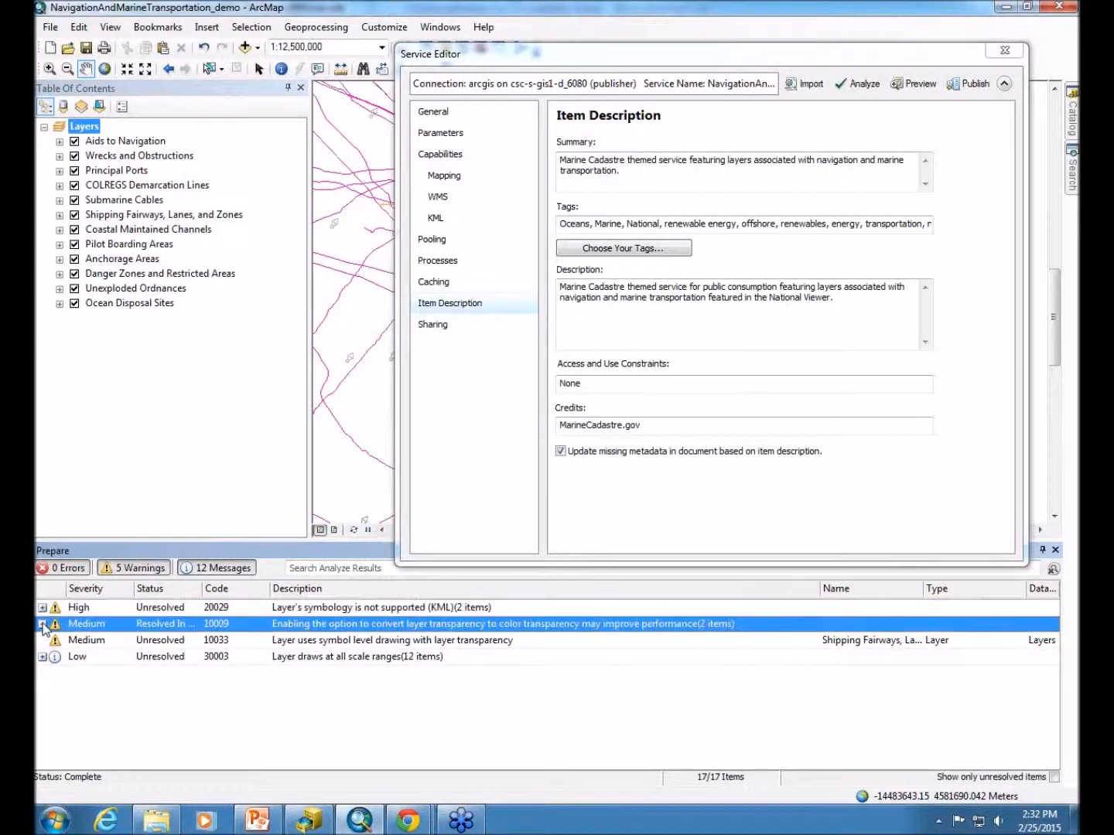
# Switch Anchorage Areas and Principal Ports under warning 10009 to color transparency
pyautogui.click(44, 623)
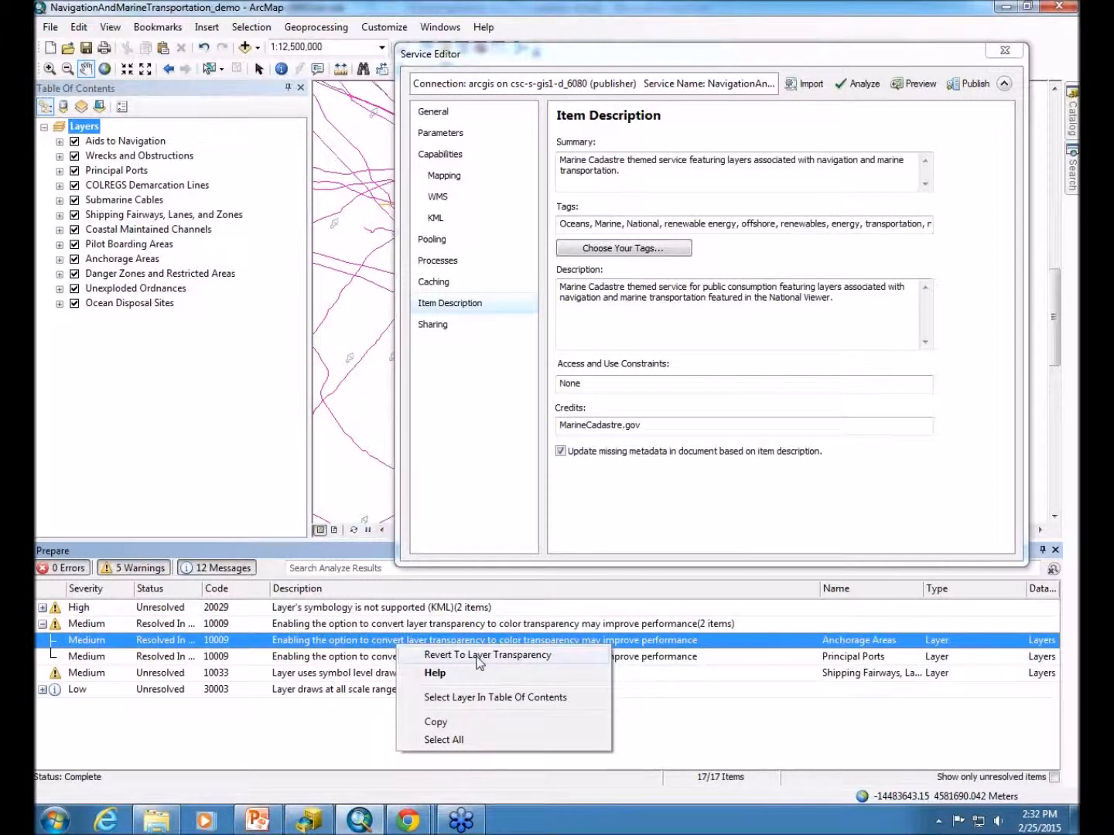
pyautogui.click(487, 654)
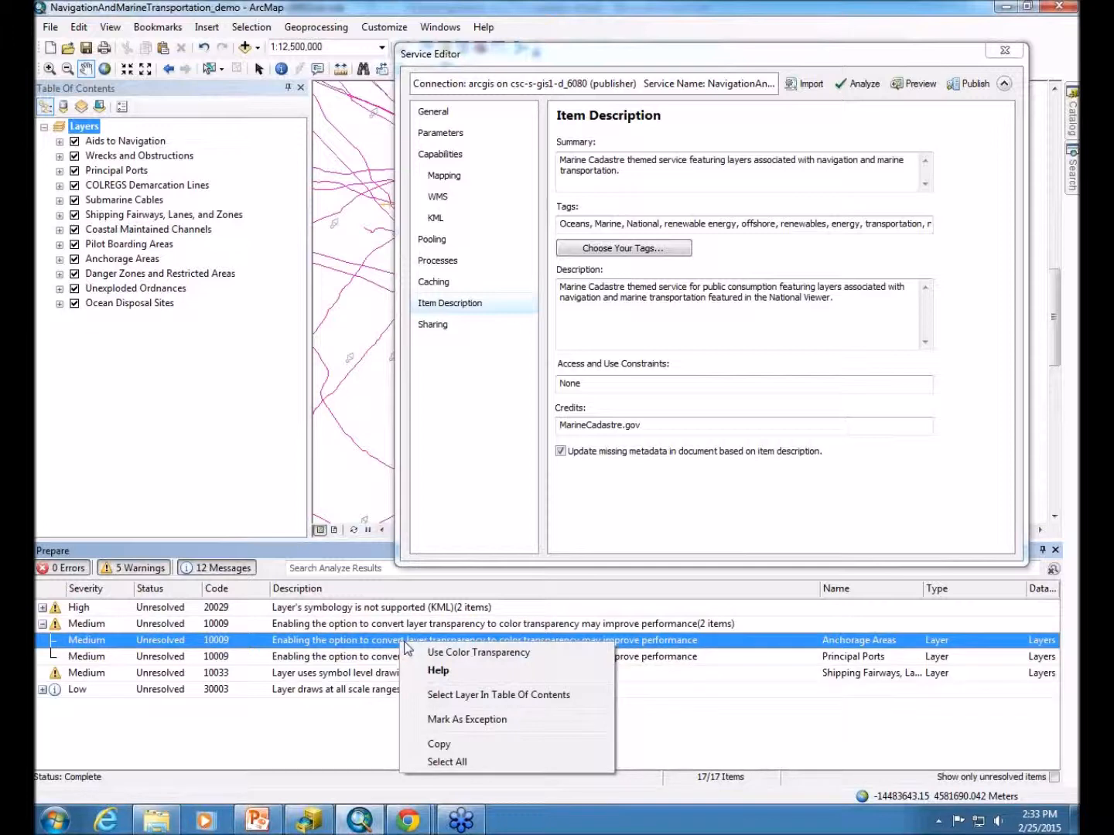
pyautogui.moveTo(492, 658)
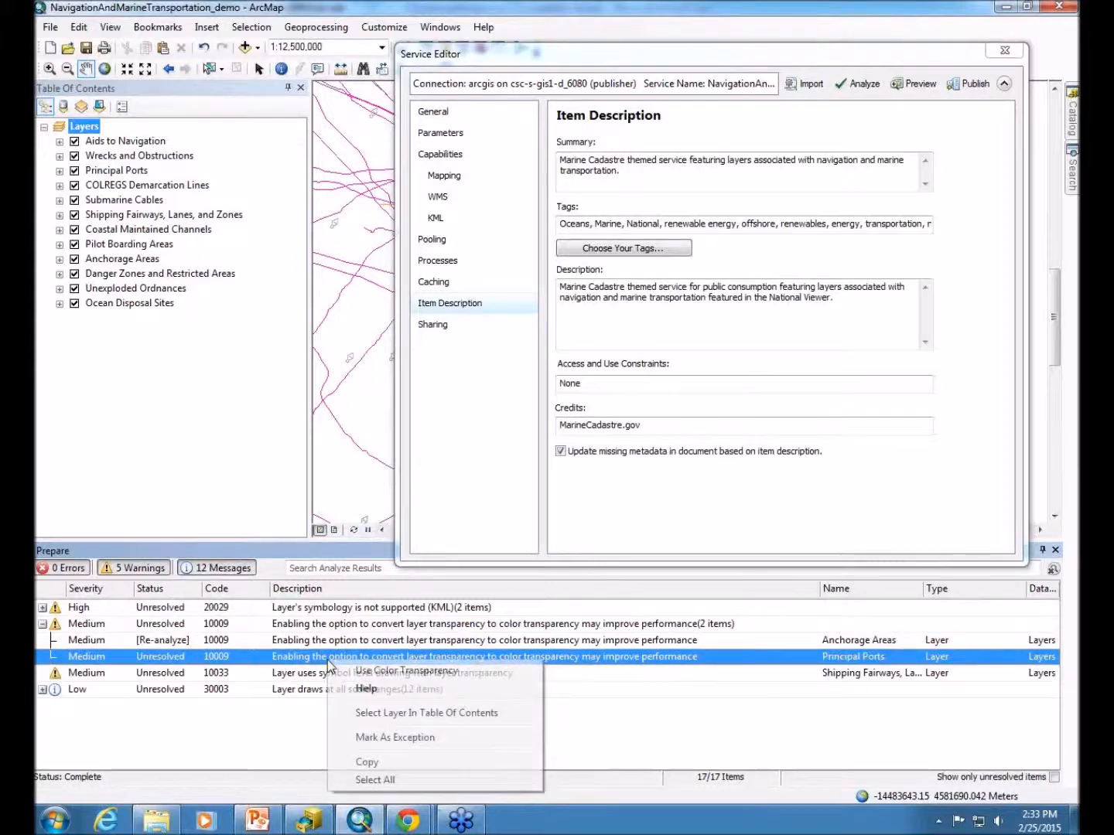
pyautogui.click(402, 669)
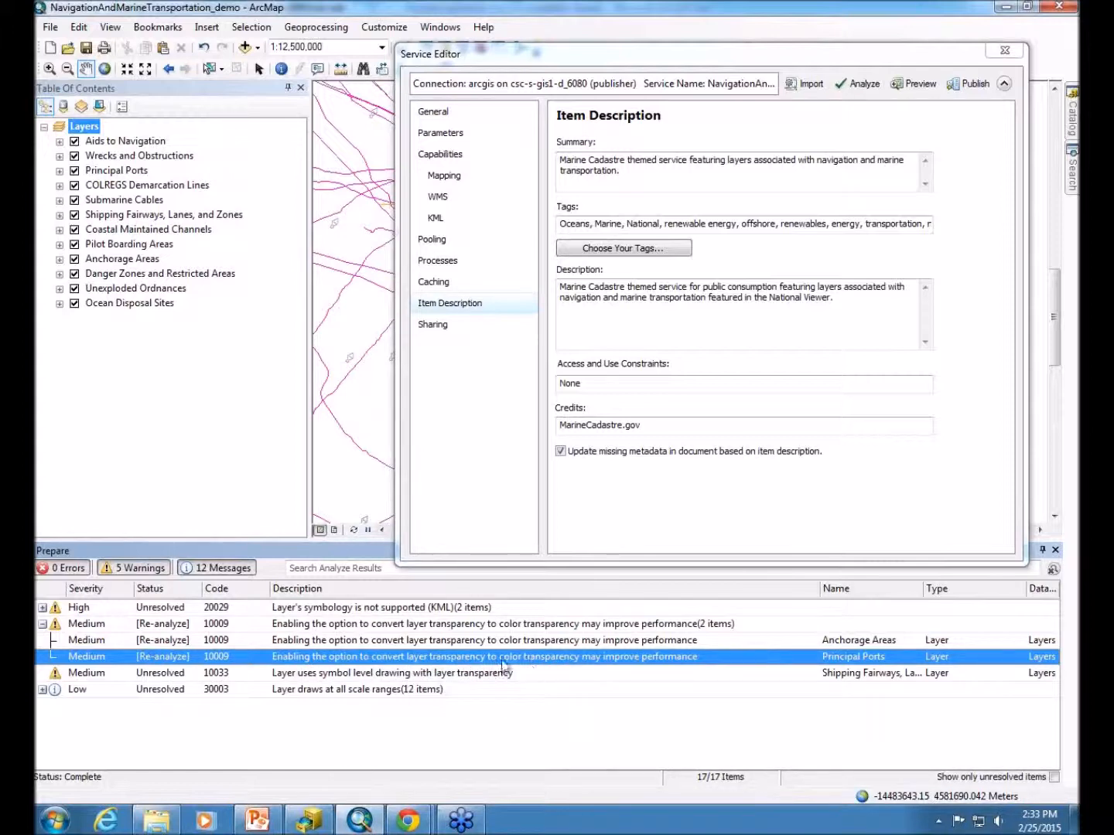
pyautogui.moveTo(279, 688)
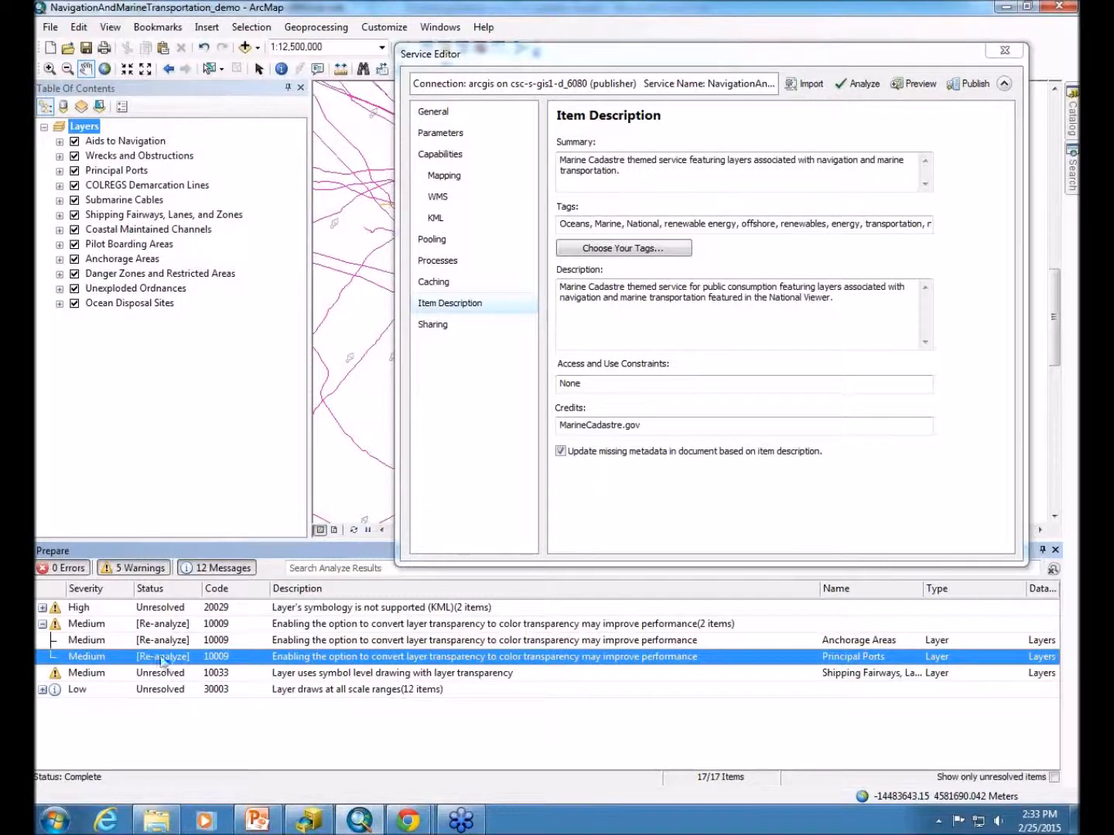
pyautogui.moveTo(275, 688)
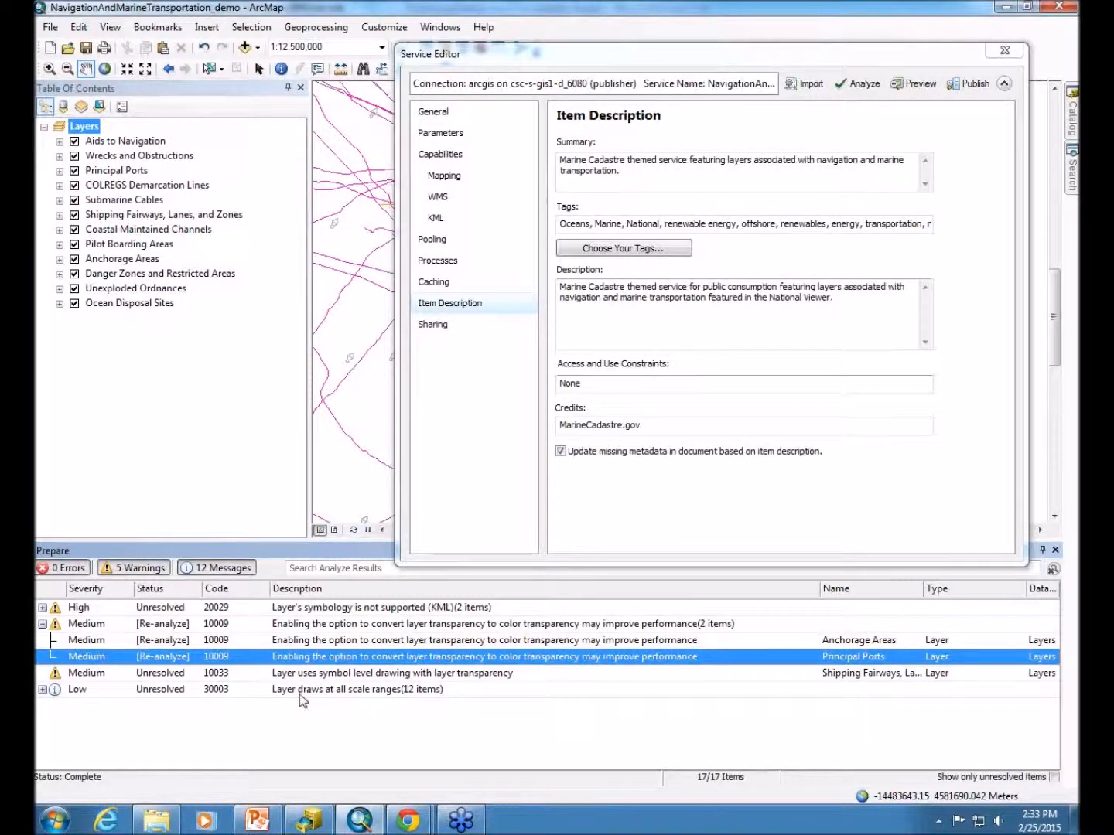
pyautogui.moveTo(286, 696)
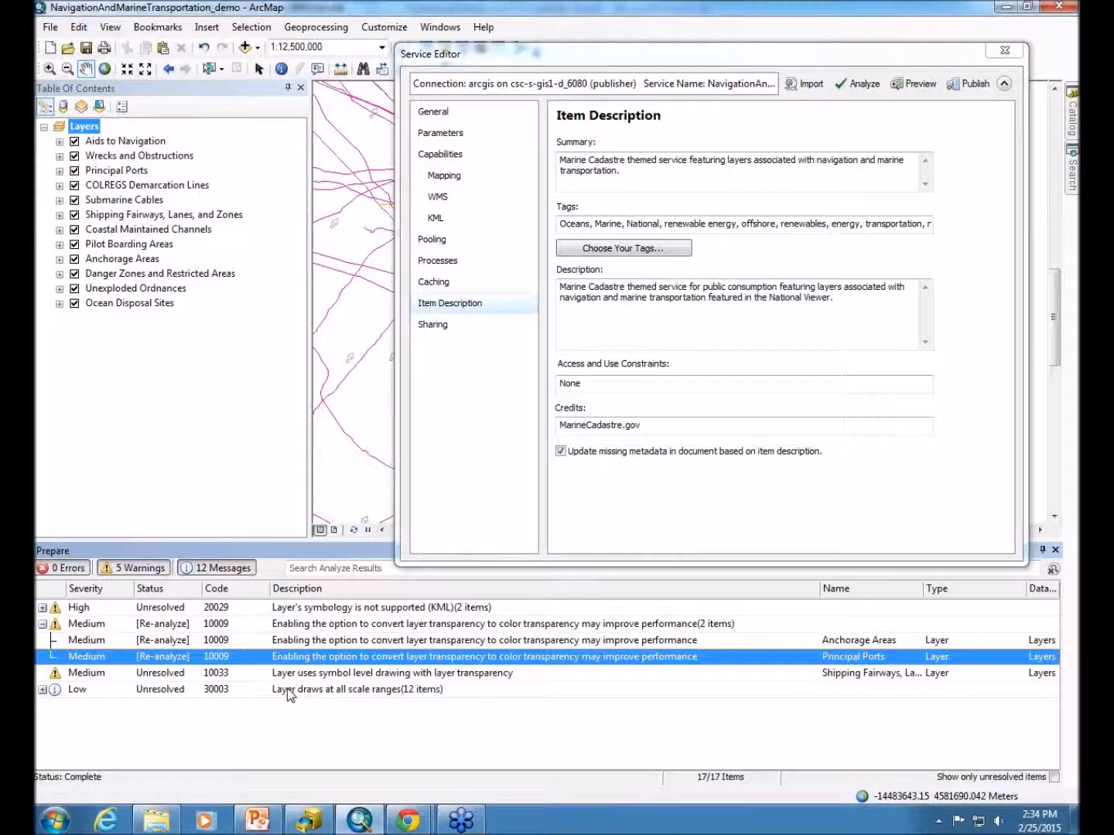
pyautogui.moveTo(590, 520)
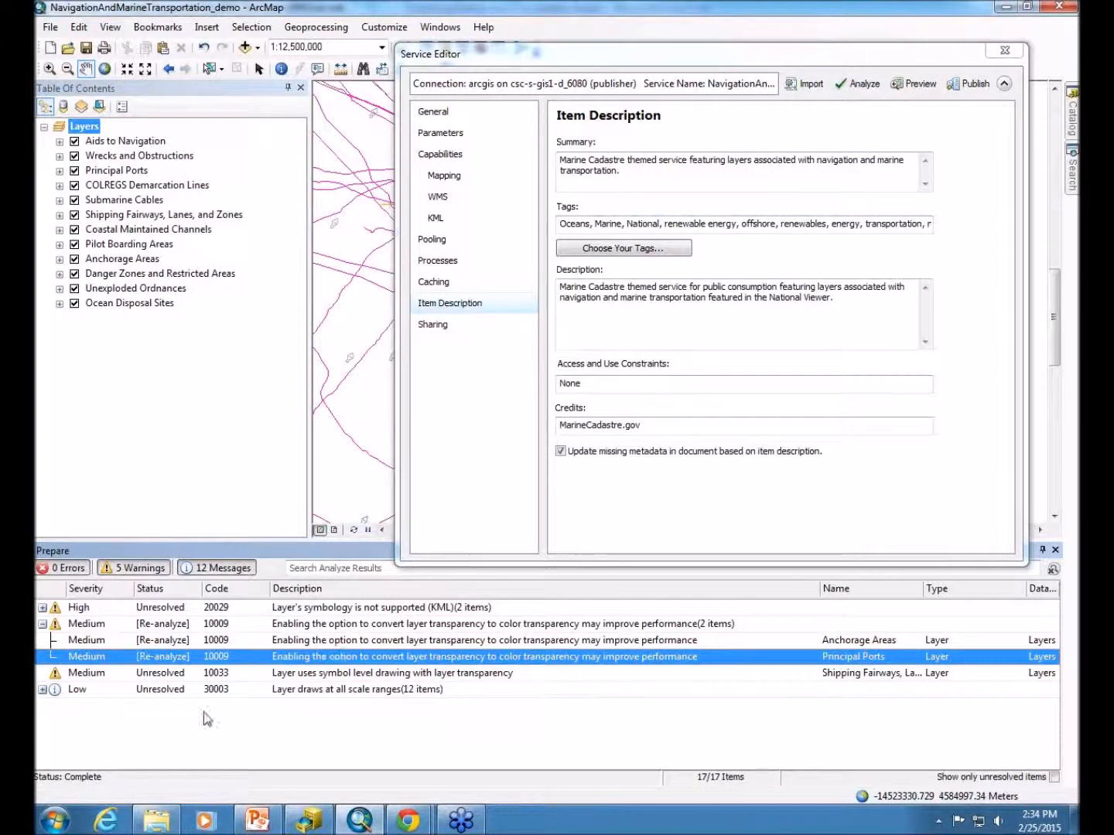
pyautogui.moveTo(860, 84)
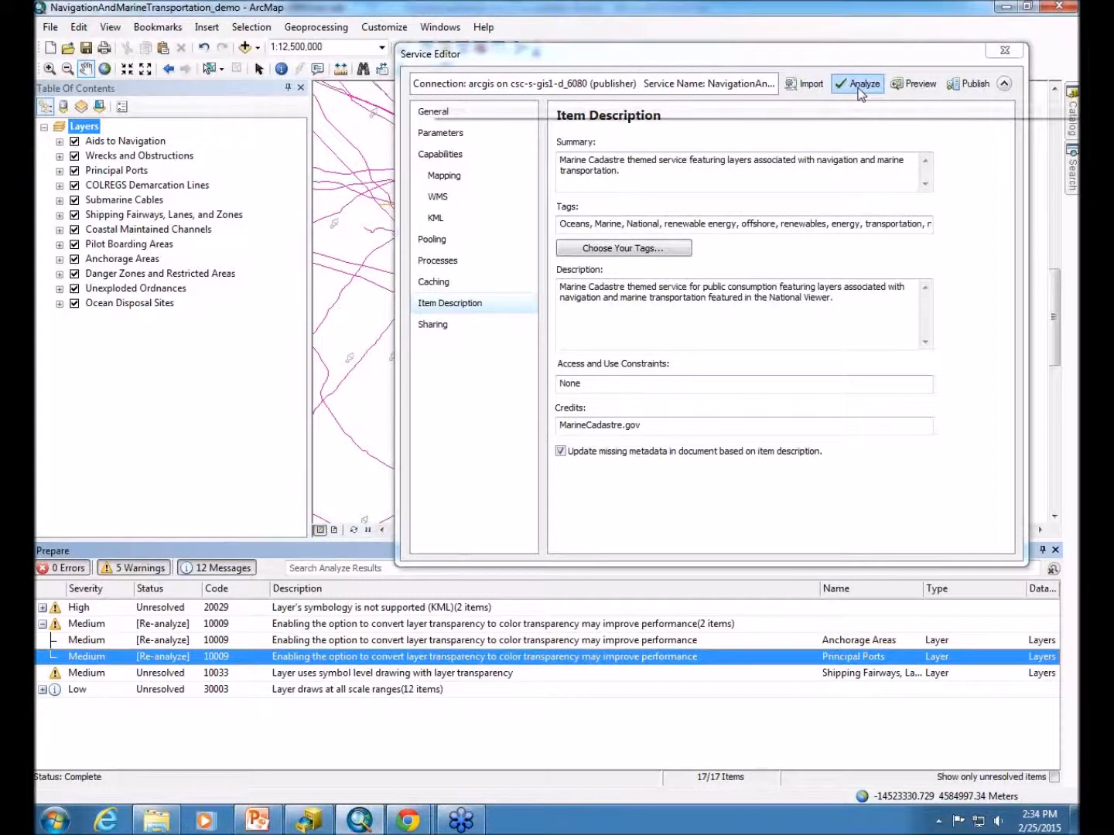
# Re-analyze the service so the 10009 transparency warning is marked resolved
pyautogui.click(857, 83)
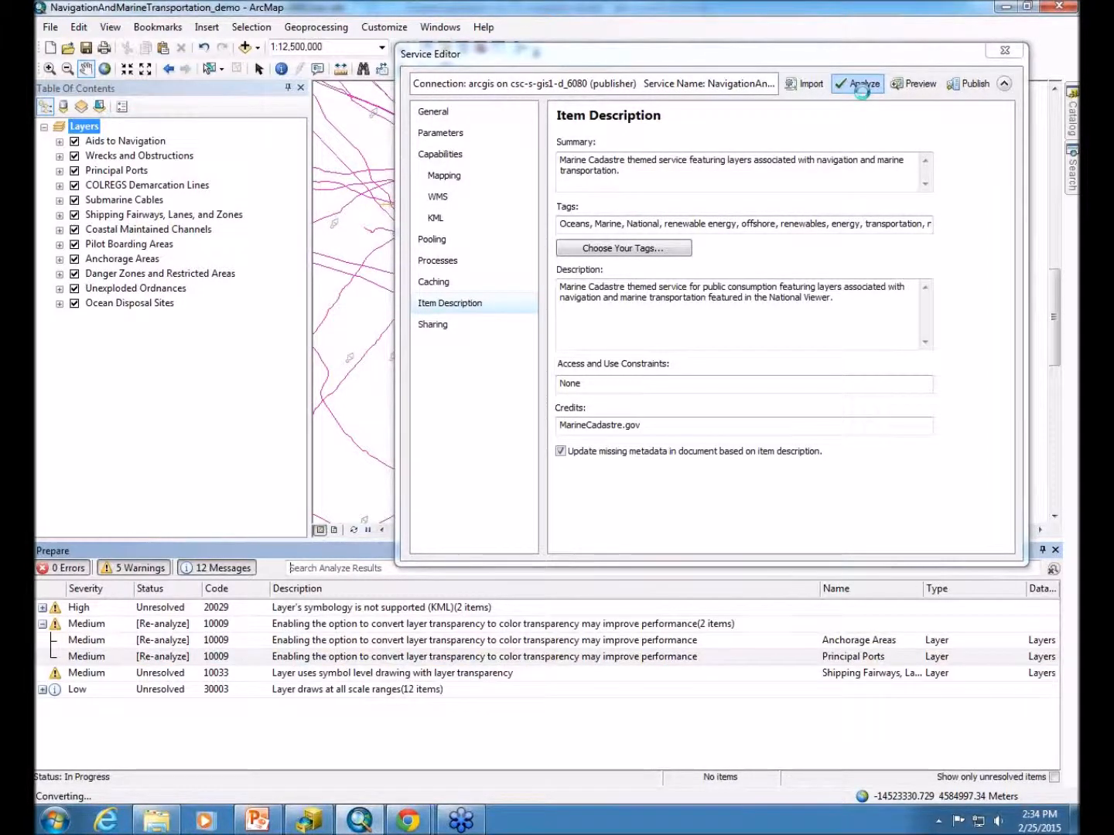
pyautogui.click(857, 84)
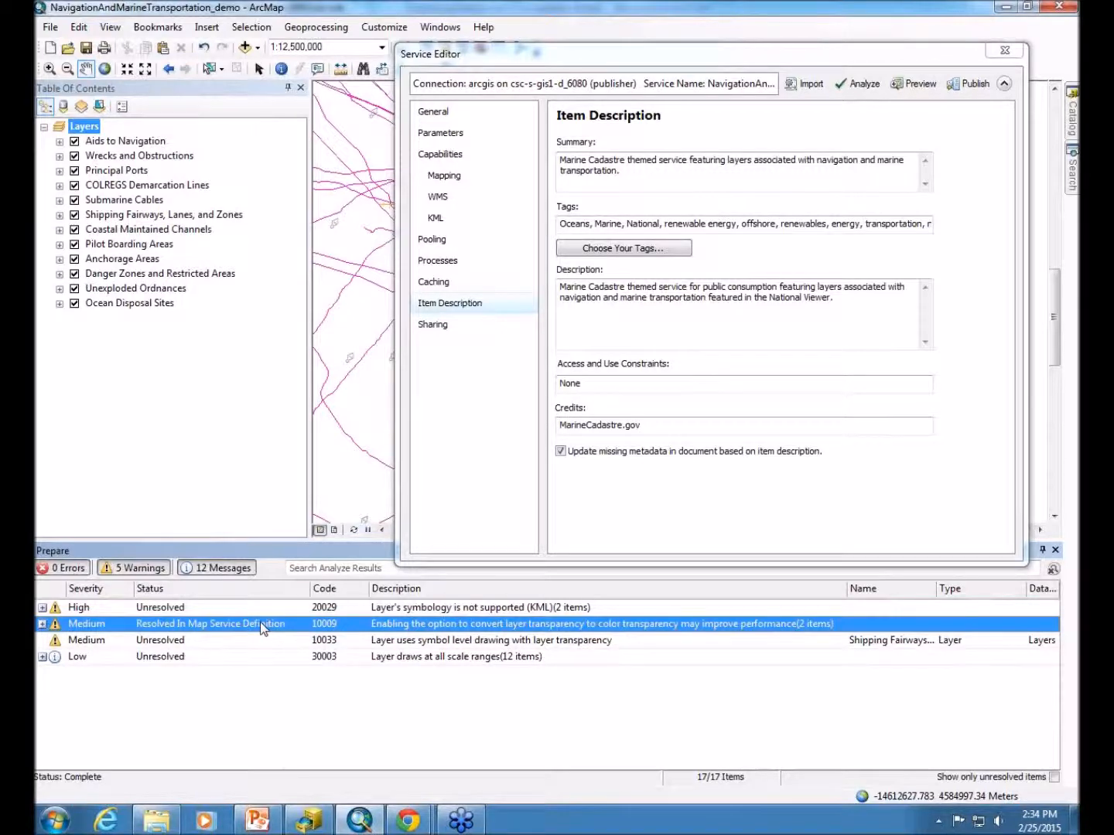
pyautogui.moveTo(193, 674)
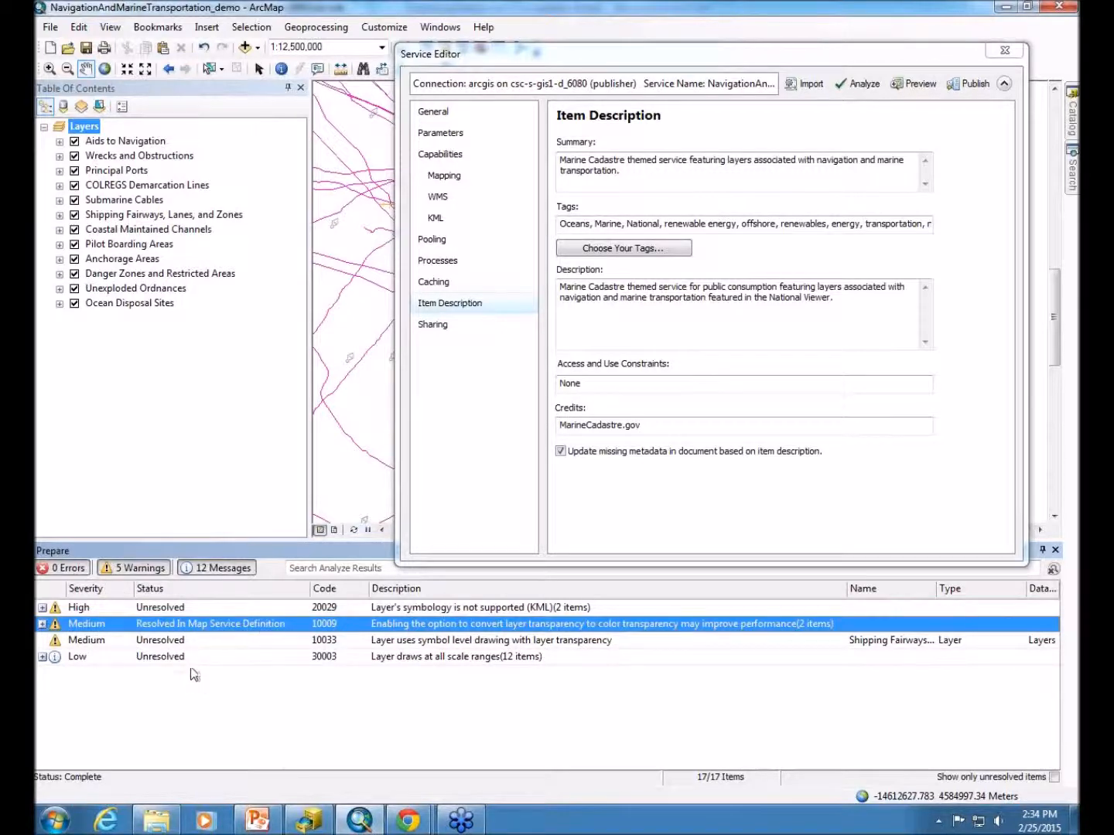
pyautogui.moveTo(430, 718)
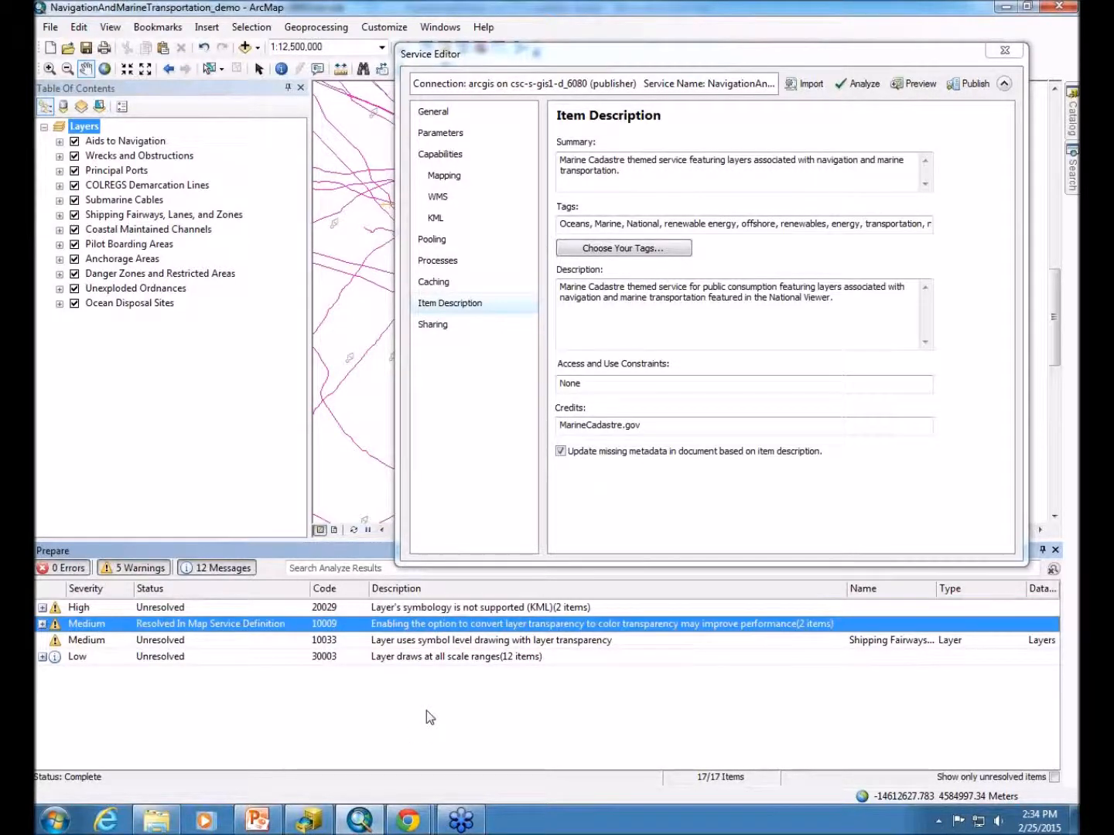
pyautogui.moveTo(973, 83)
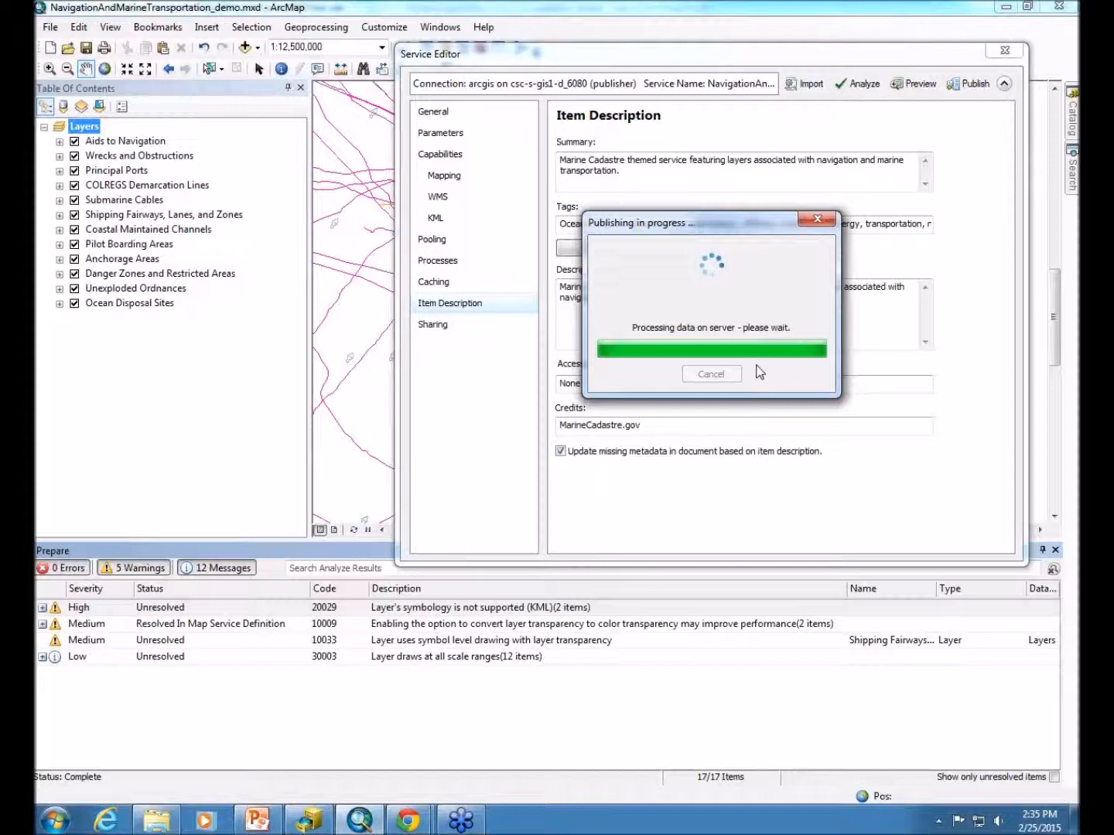
pyautogui.moveTo(709, 293)
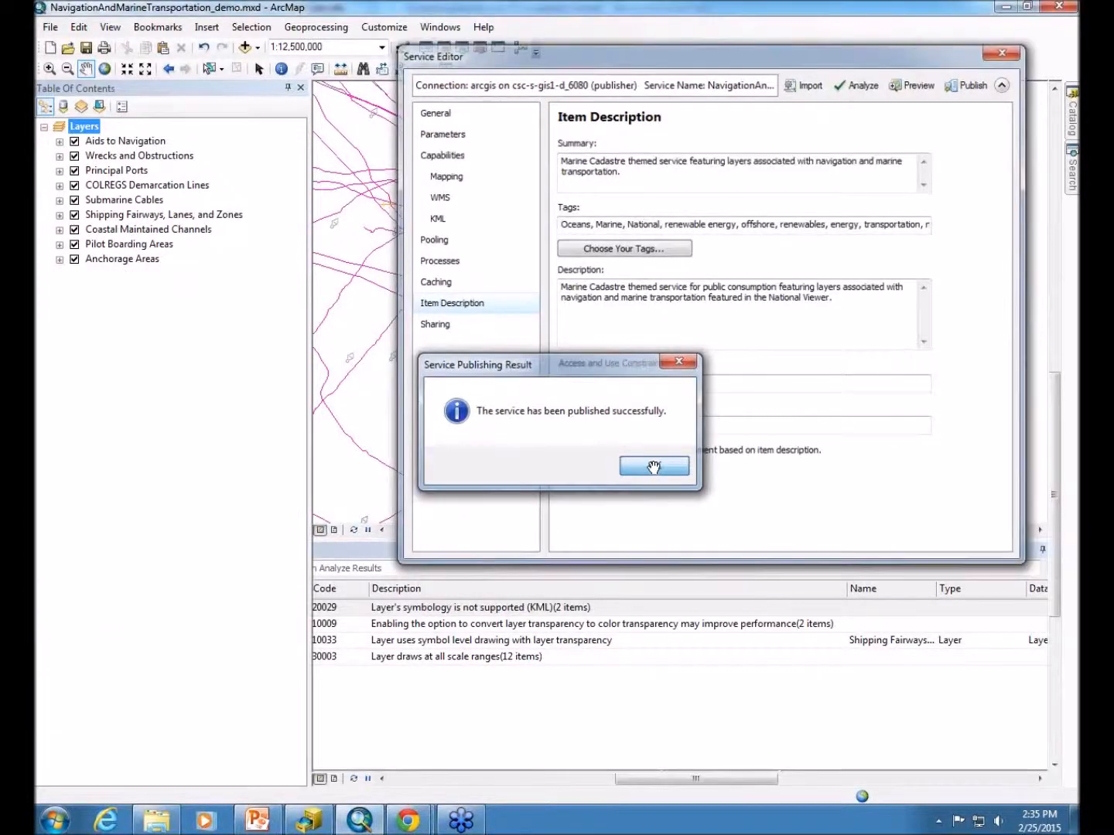
# Acknowledge the NavigationAndMarineTransportation publishing success result
pyautogui.click(653, 465)
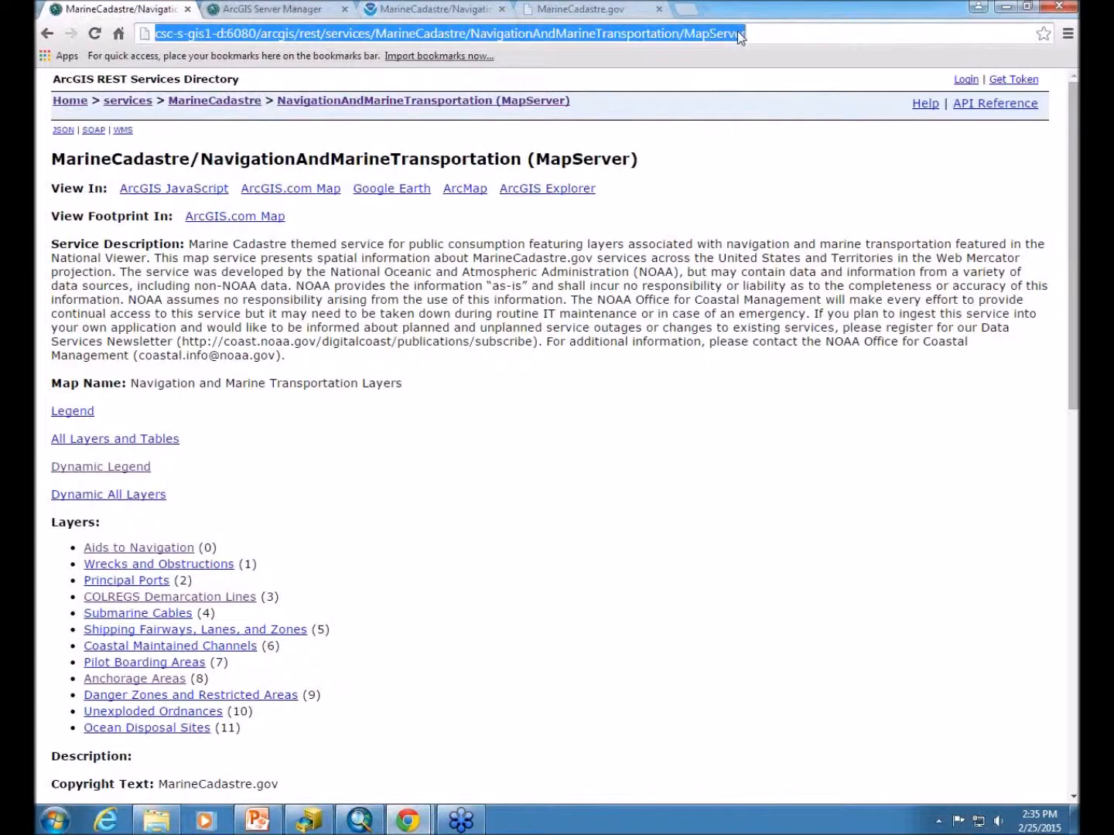
pyautogui.moveTo(214, 100)
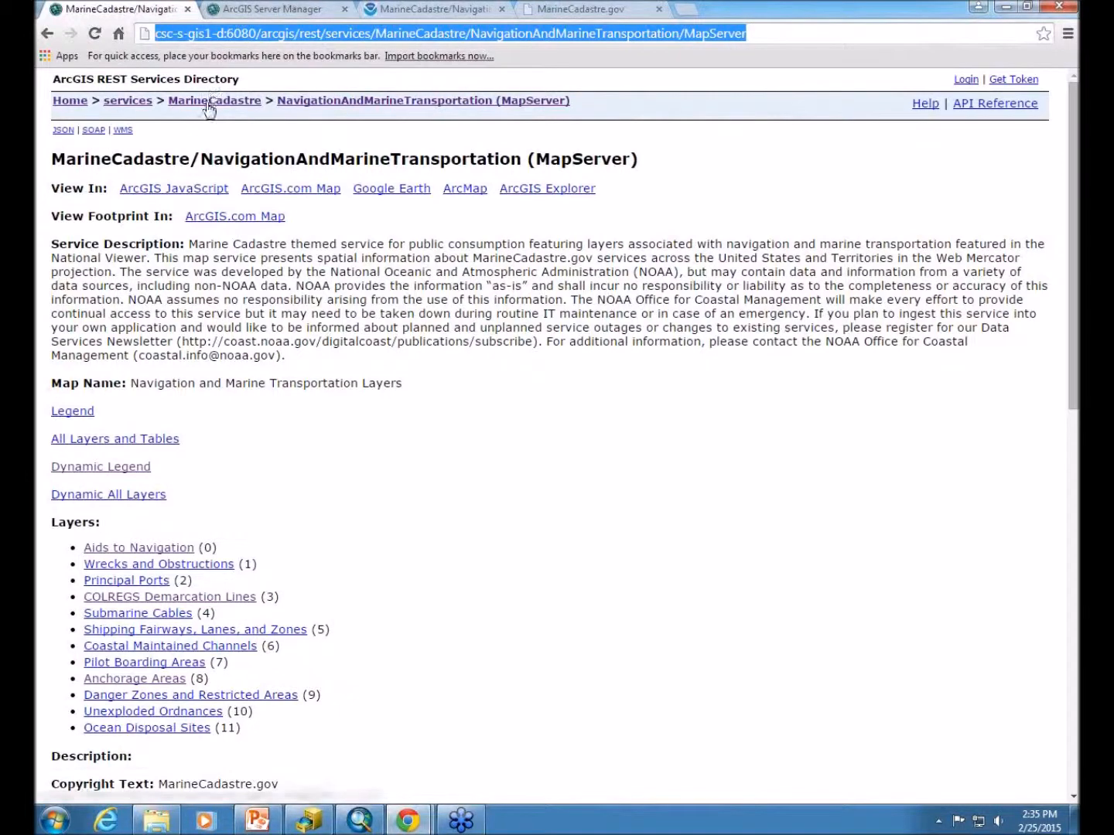
# From MarineCadastre, view NavigationAndMarineTransportation_demo's WMS capabilities XML and return to its page
pyautogui.click(214, 100)
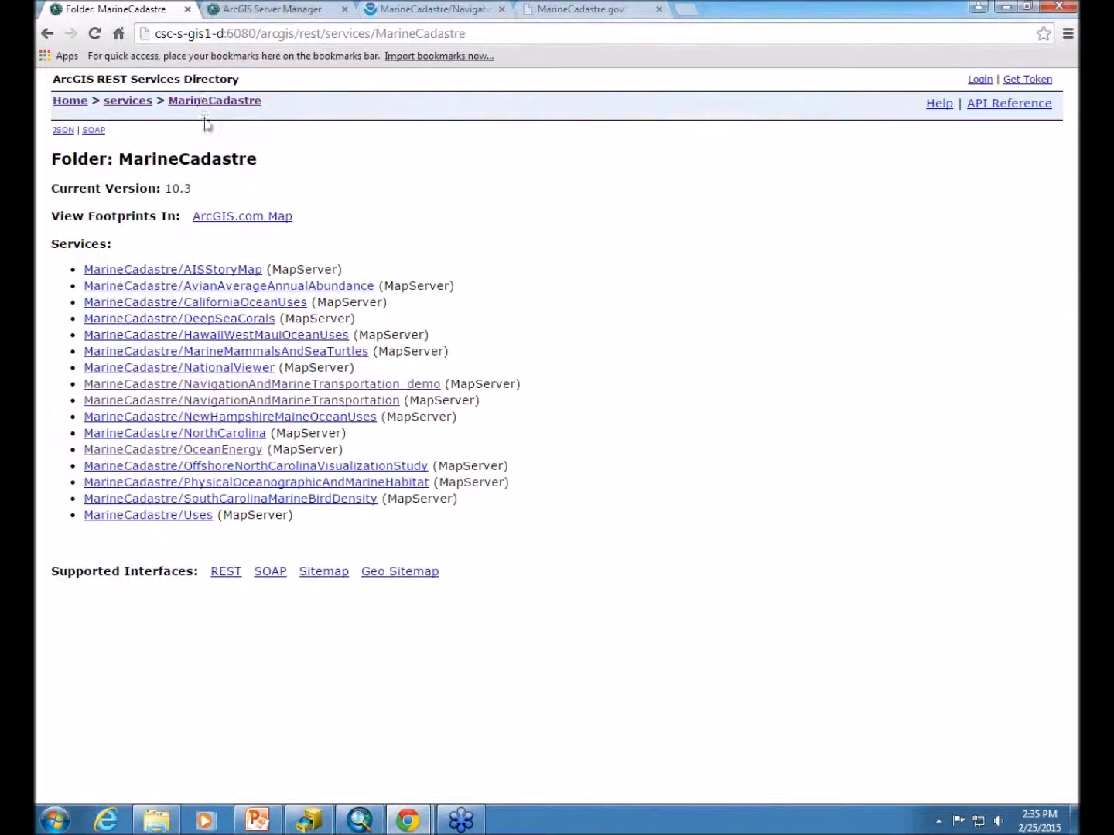
pyautogui.moveTo(423, 387)
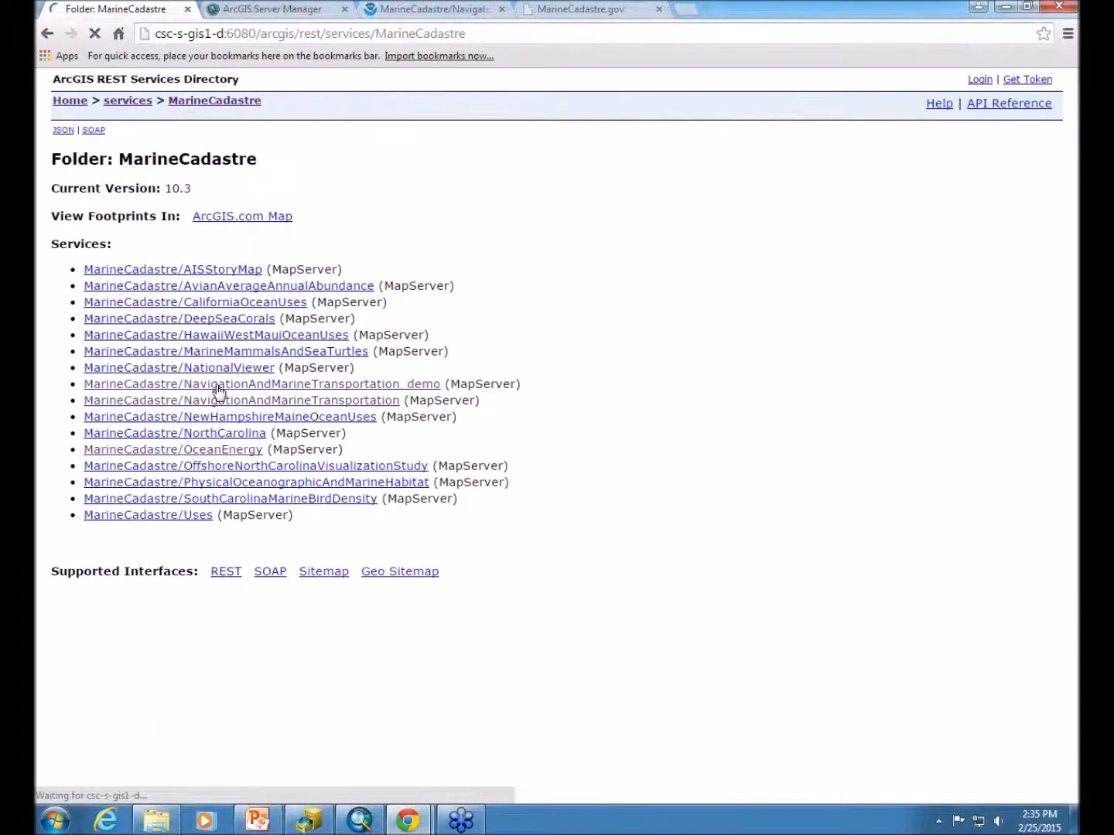
pyautogui.click(262, 383)
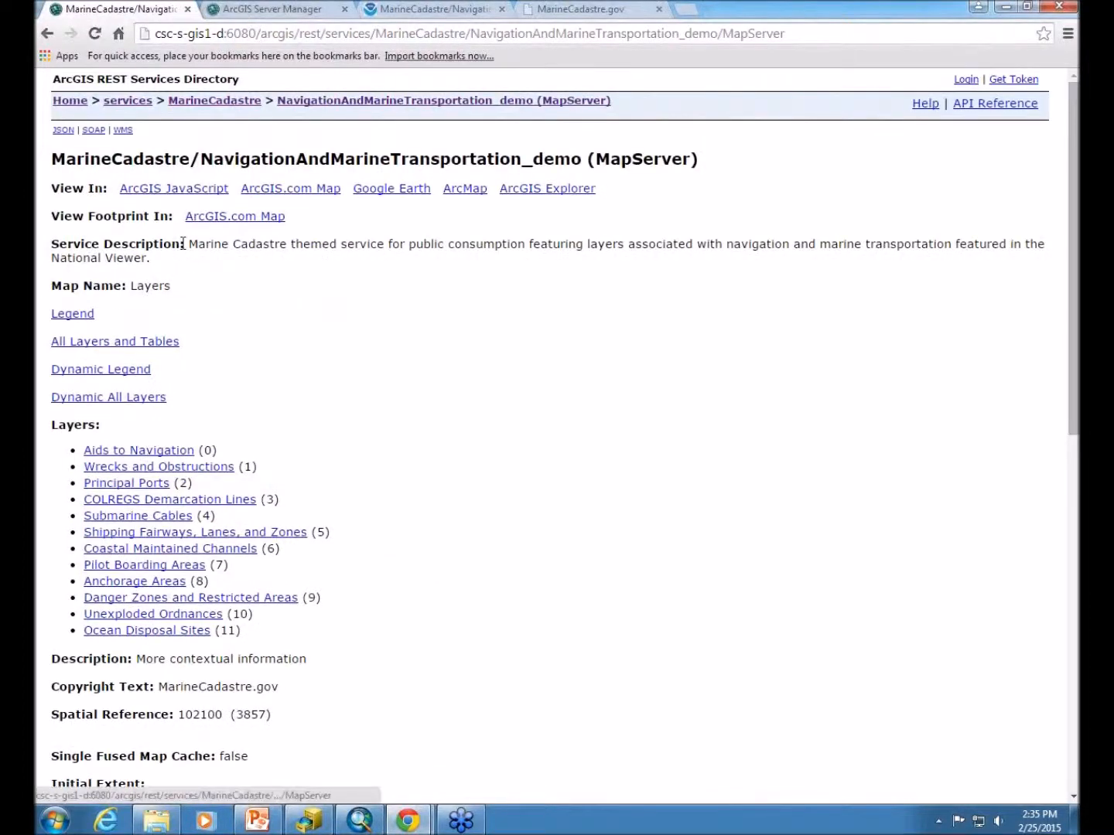
pyautogui.moveTo(184, 196)
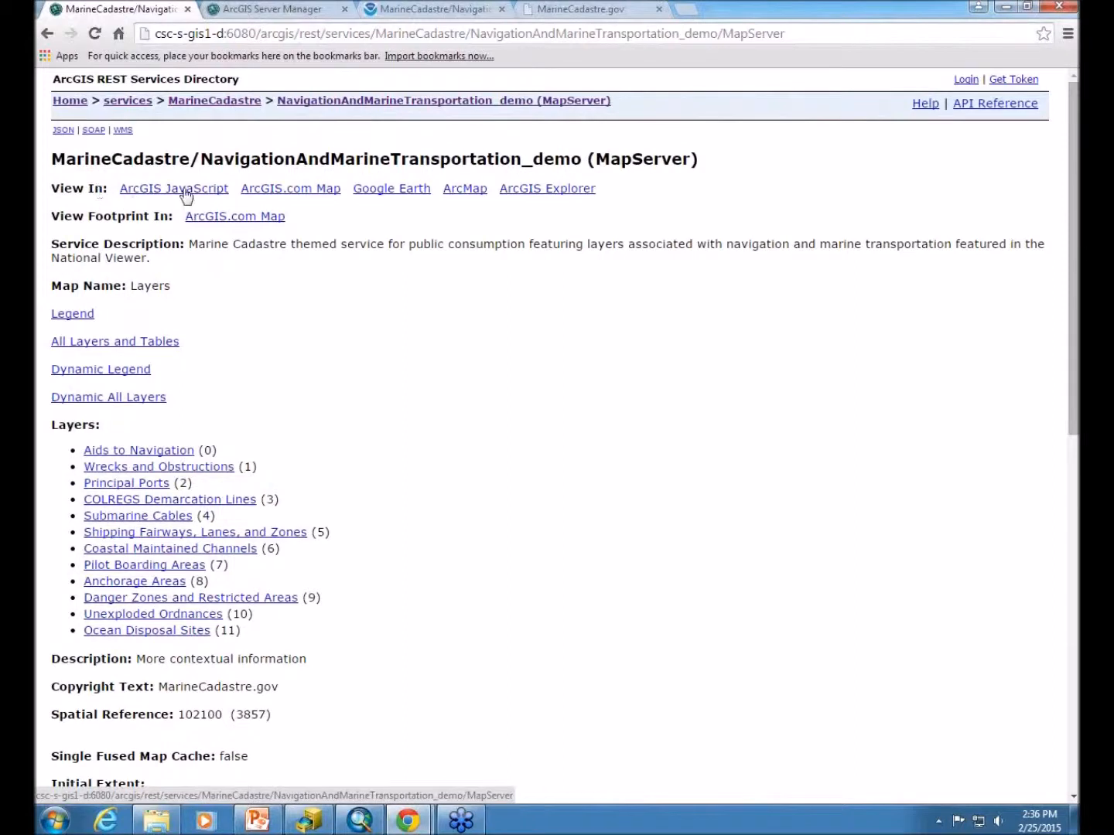
pyautogui.moveTo(249, 281)
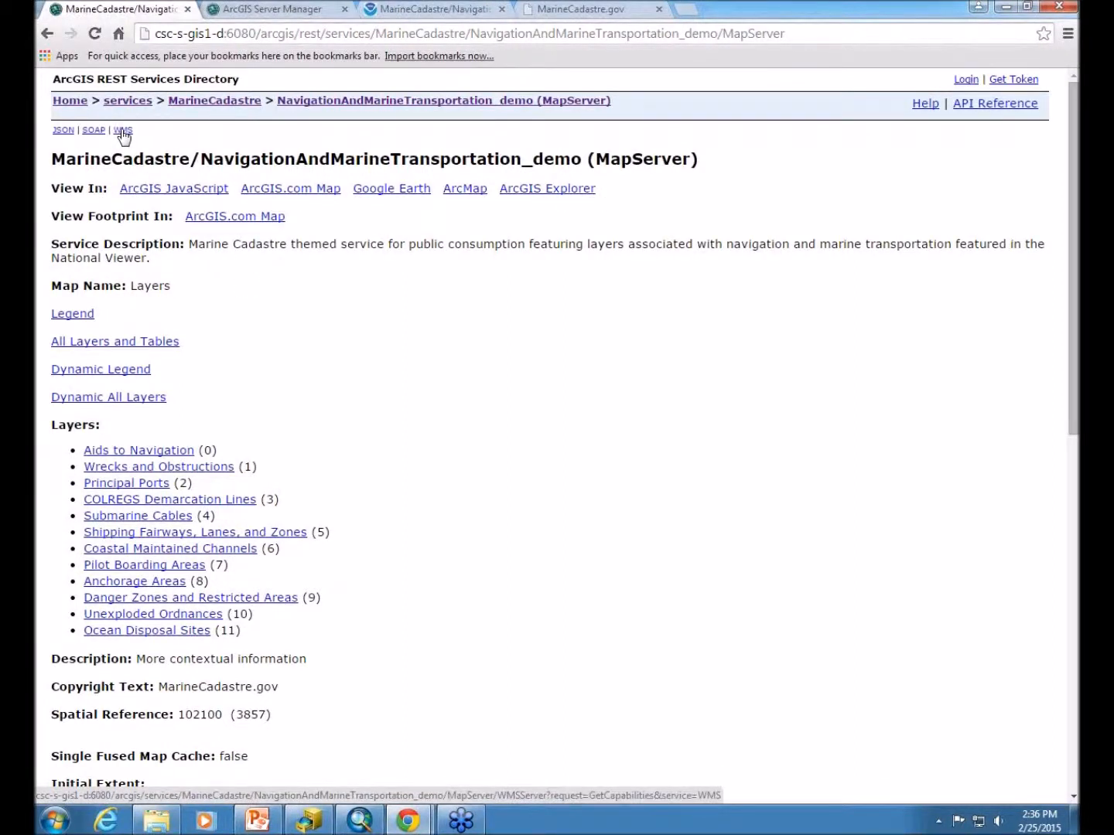
pyautogui.click(123, 130)
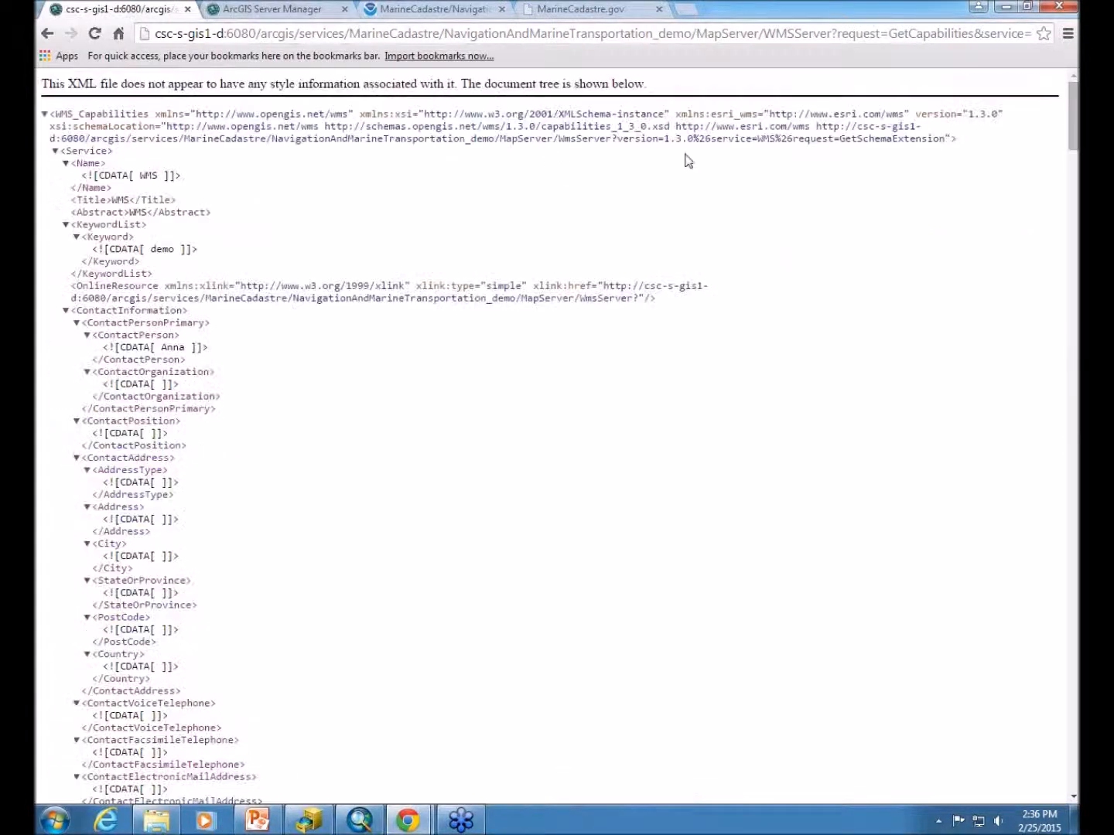
pyautogui.moveTo(560, 302)
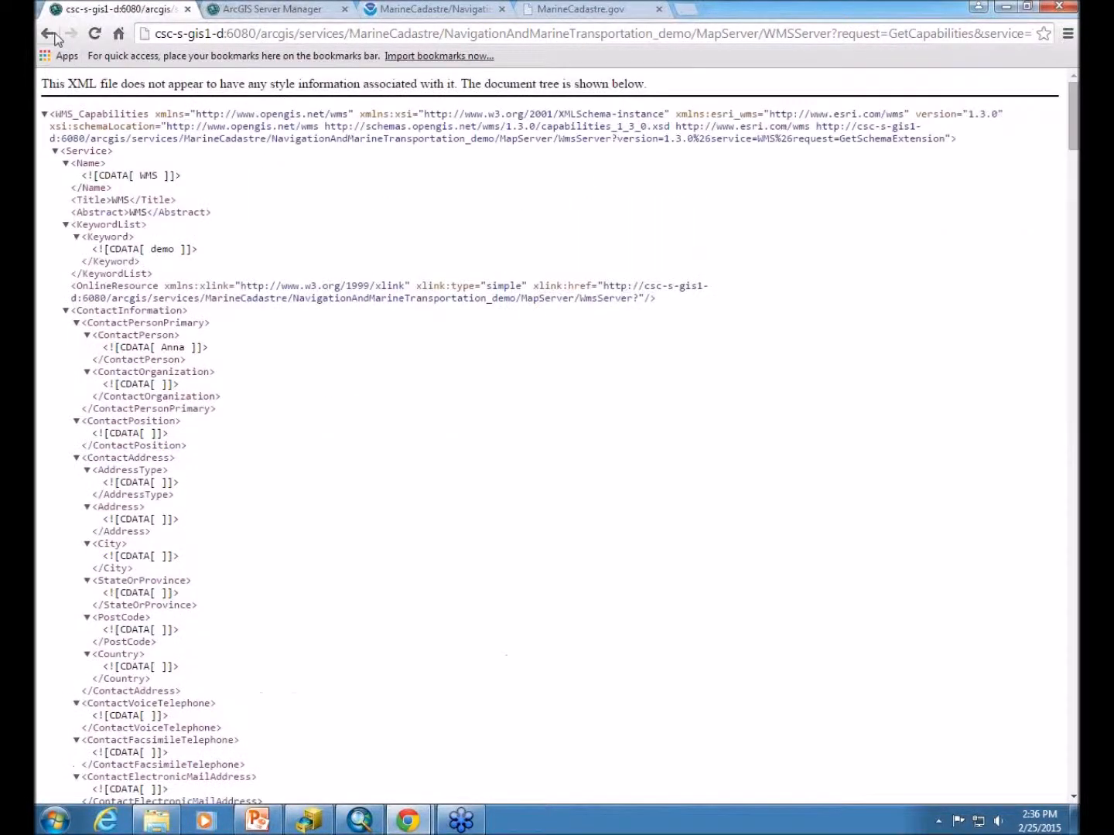
pyautogui.click(47, 34)
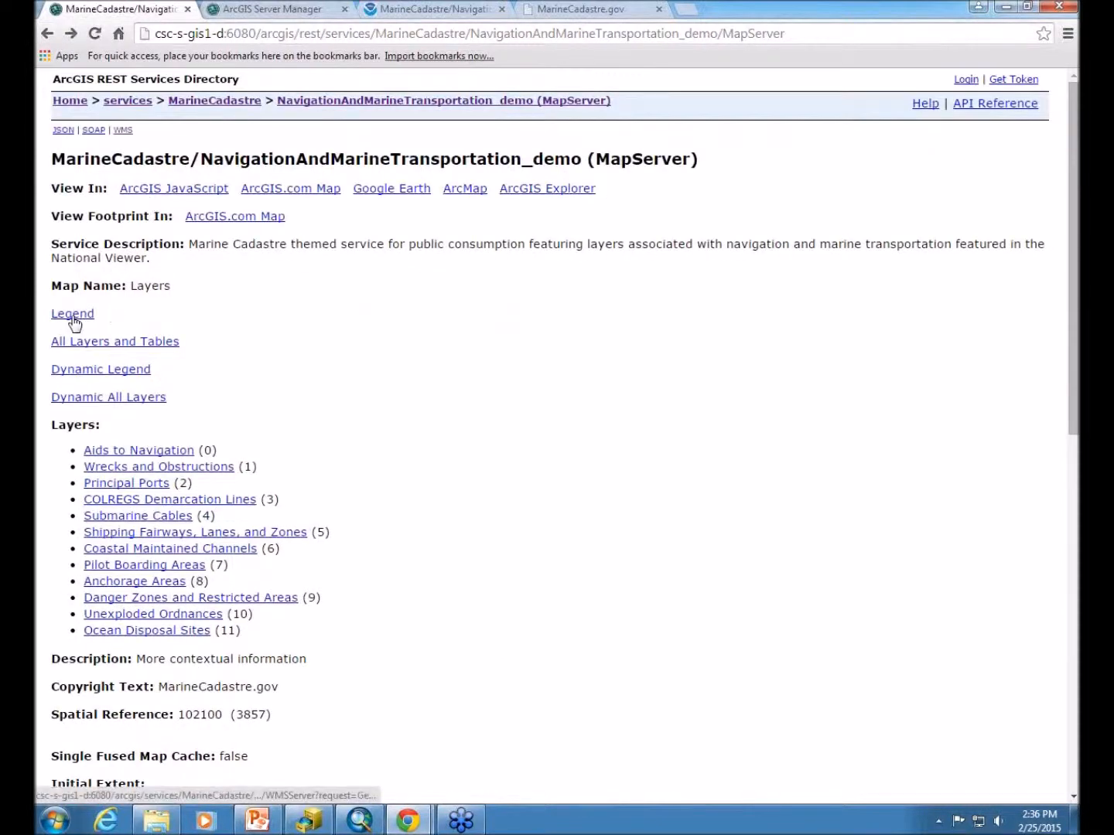
pyautogui.moveTo(100, 368)
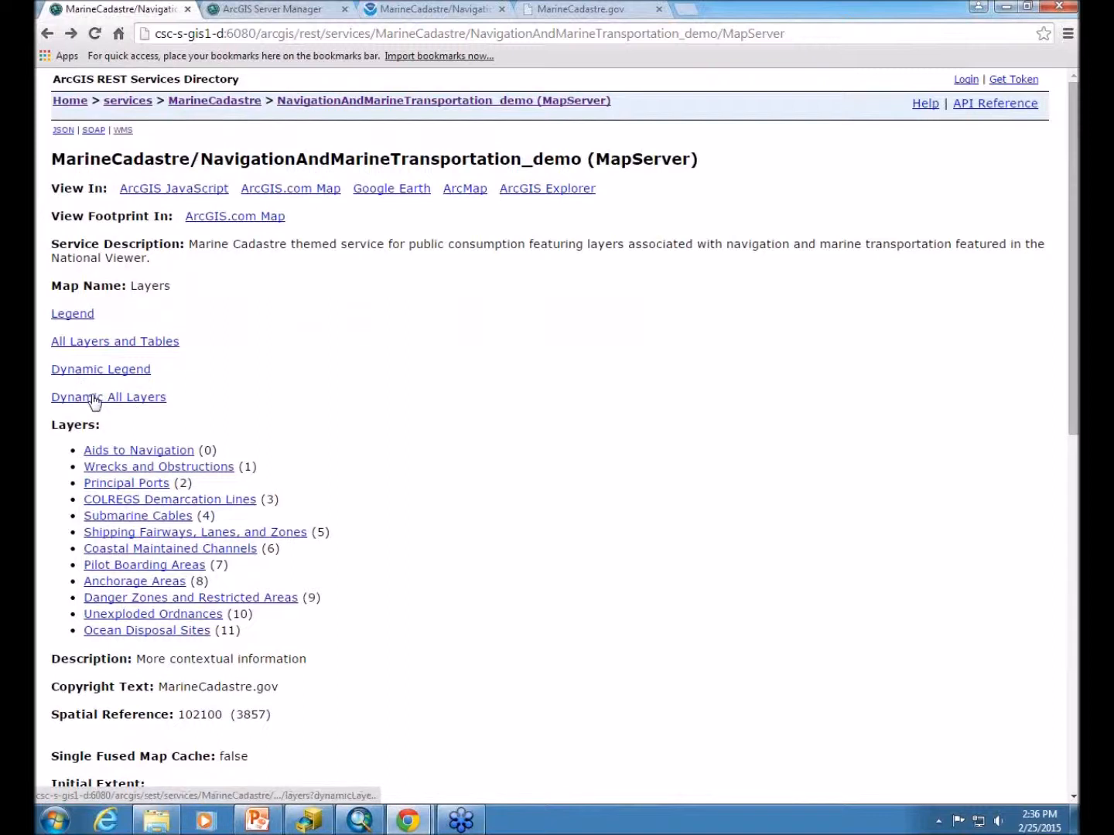
pyautogui.moveTo(83, 375)
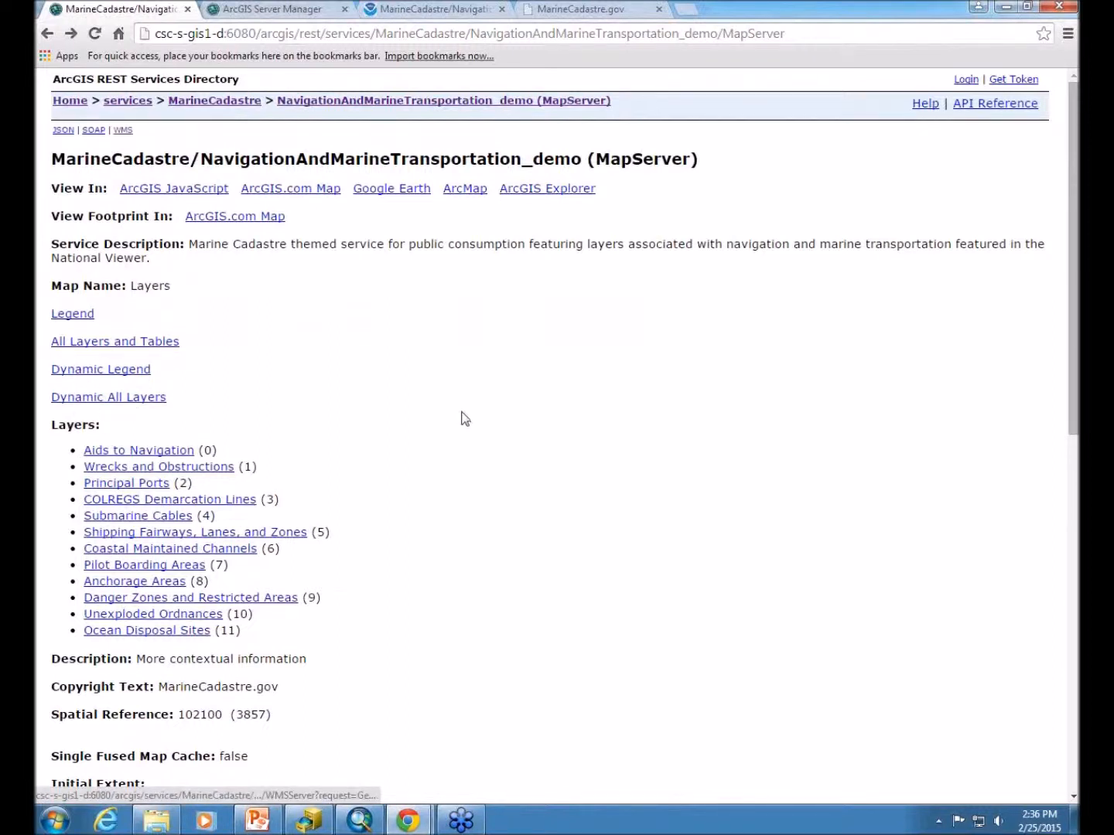
pyautogui.scroll(-3)
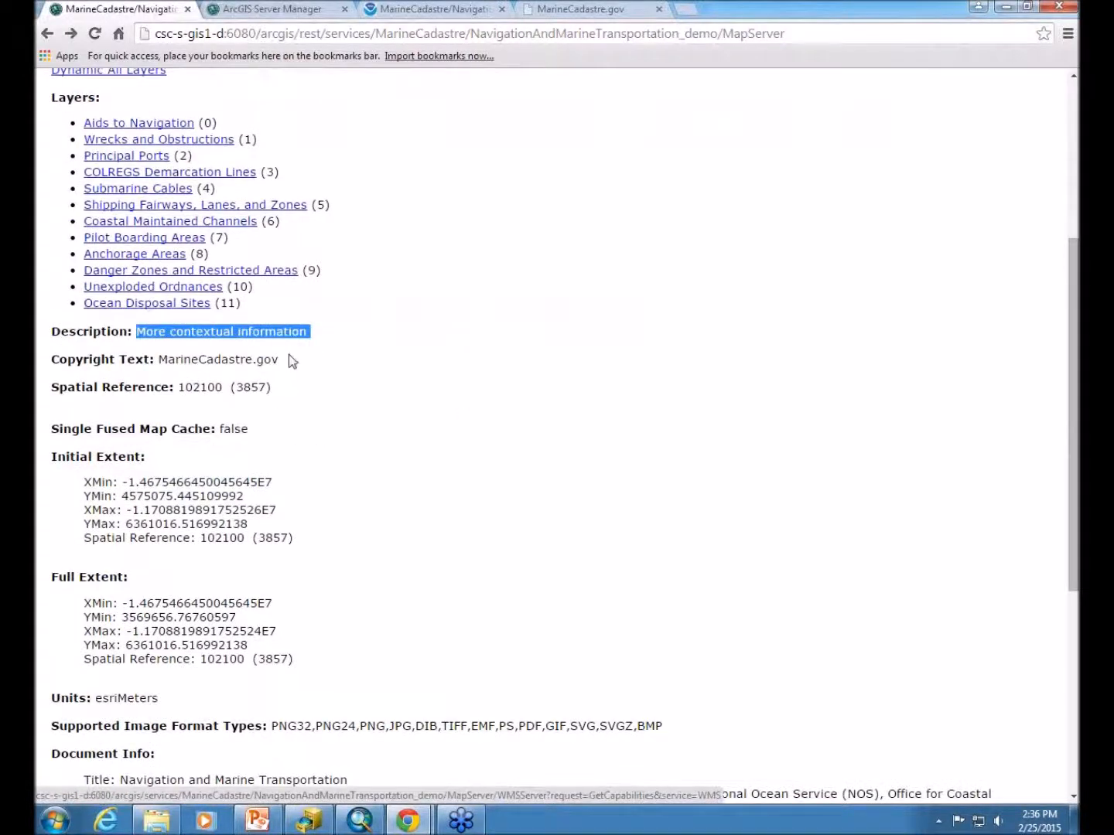
pyautogui.moveTo(158, 361)
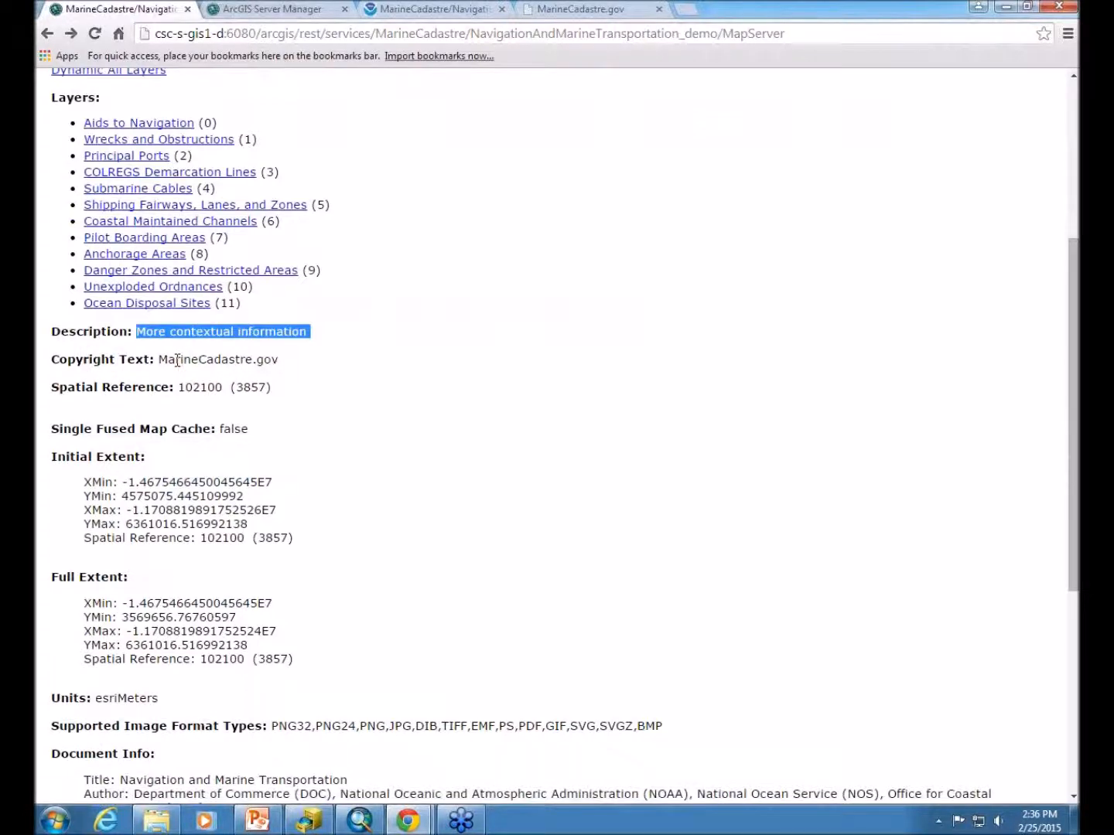
pyautogui.scroll(-3)
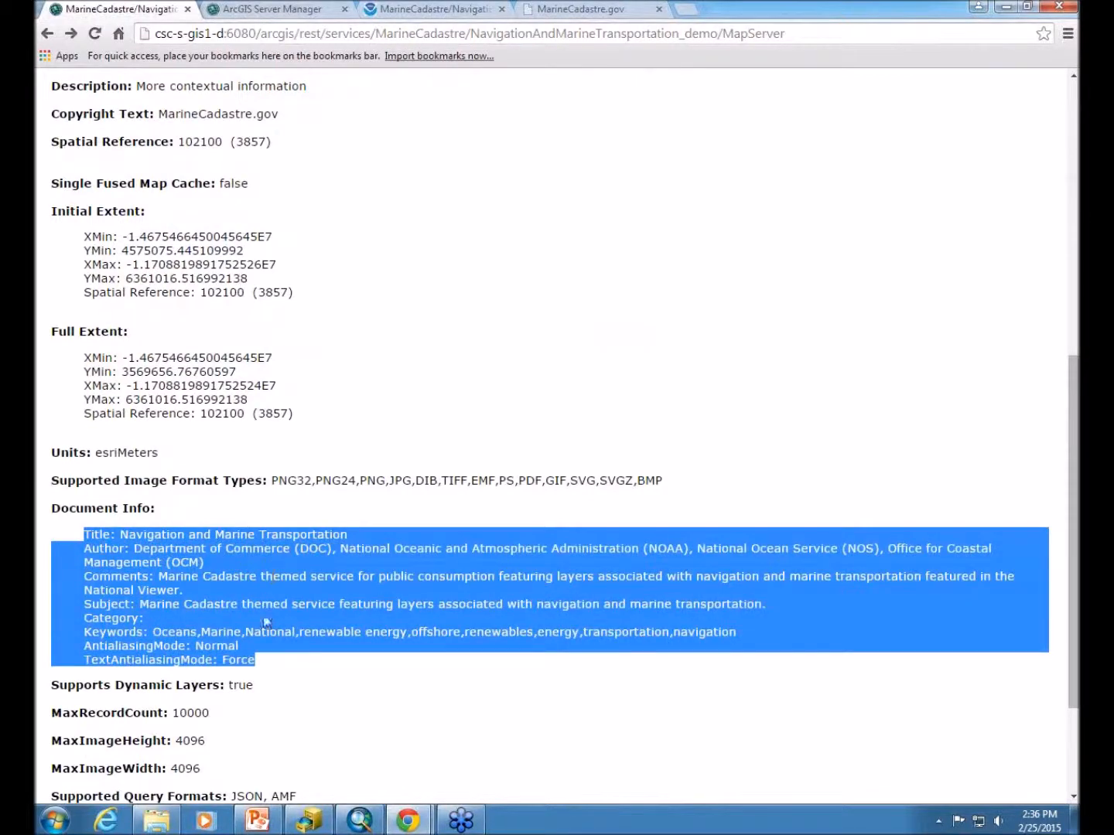
pyautogui.moveTo(278, 626)
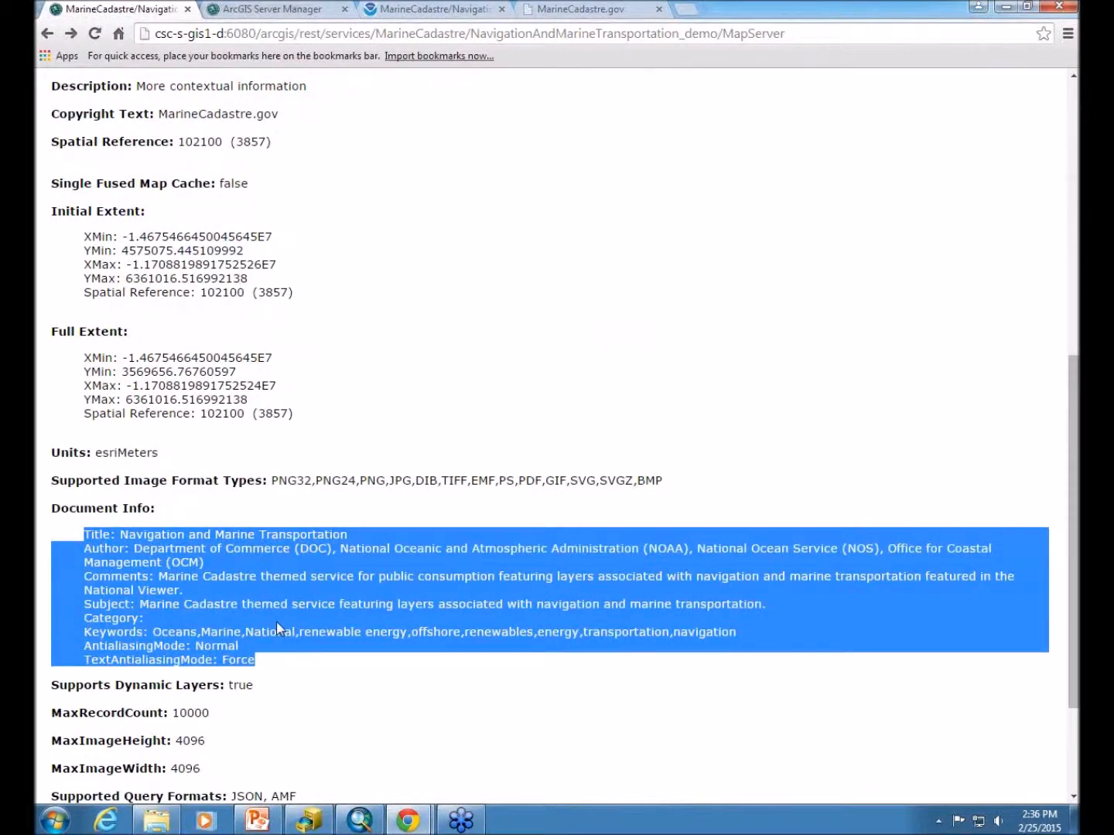
pyautogui.moveTo(74, 143)
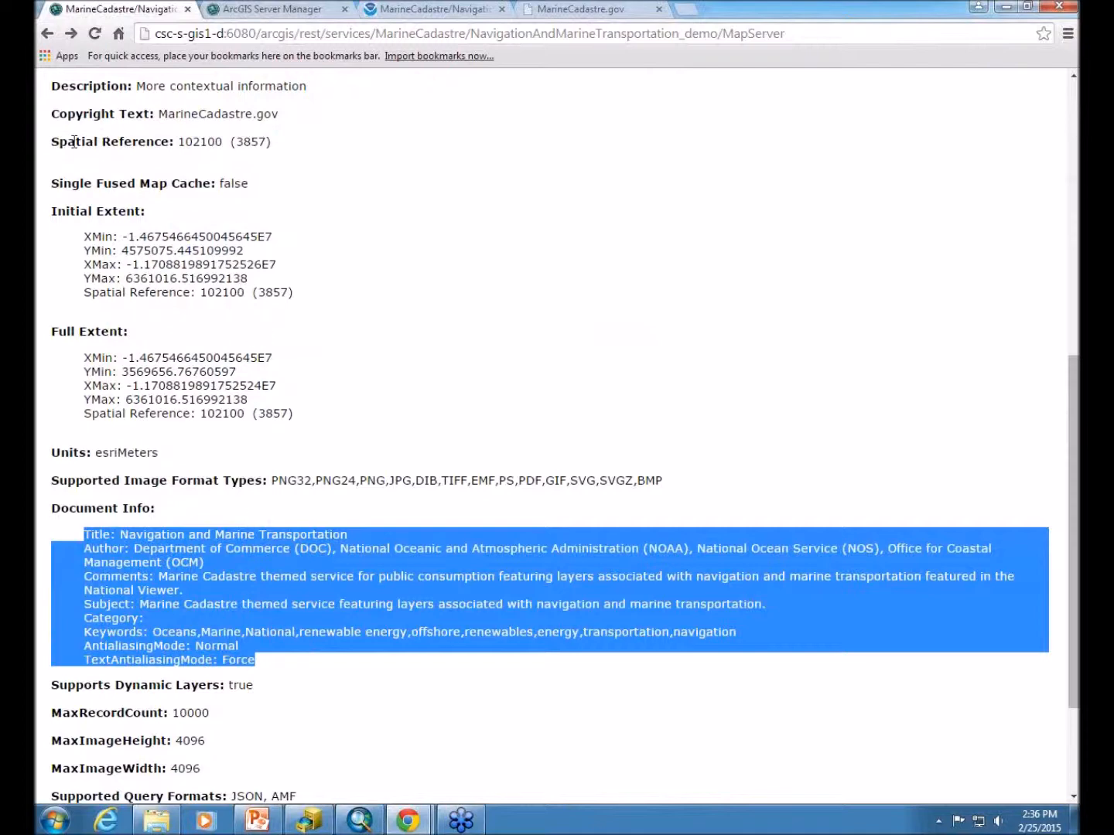
pyautogui.doubleClick(233, 182)
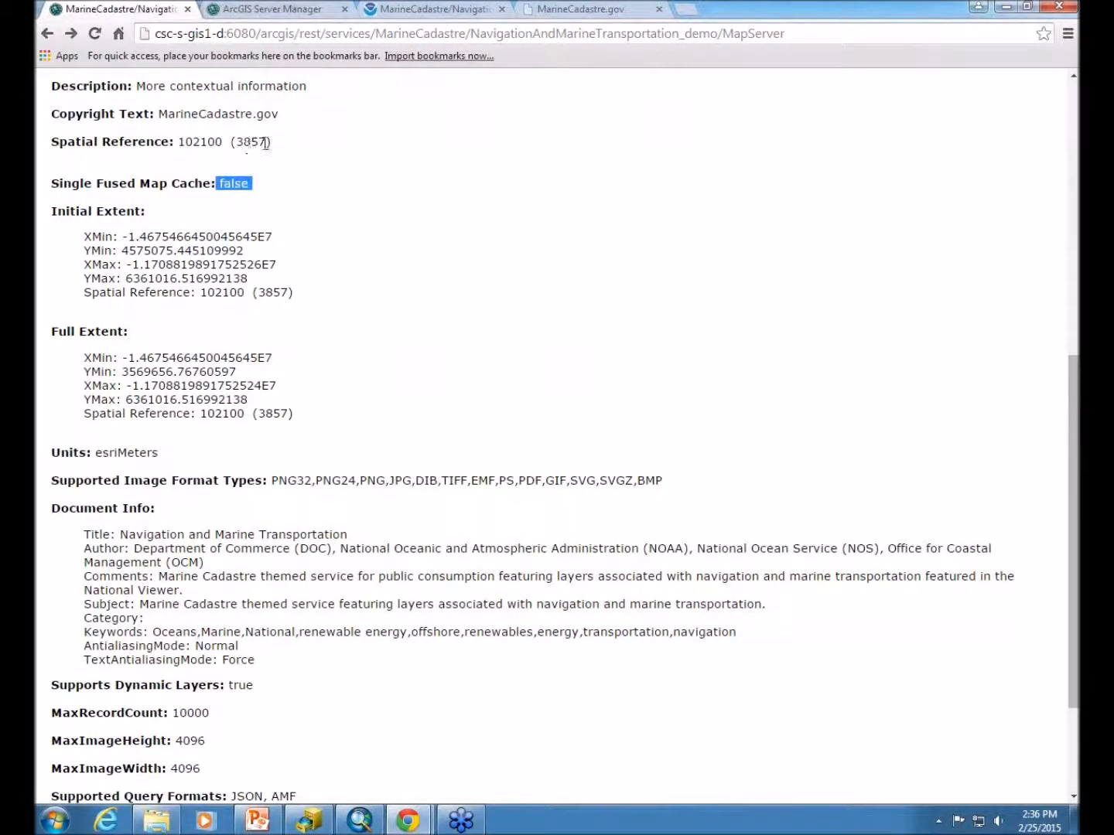
pyautogui.doubleClick(224, 143)
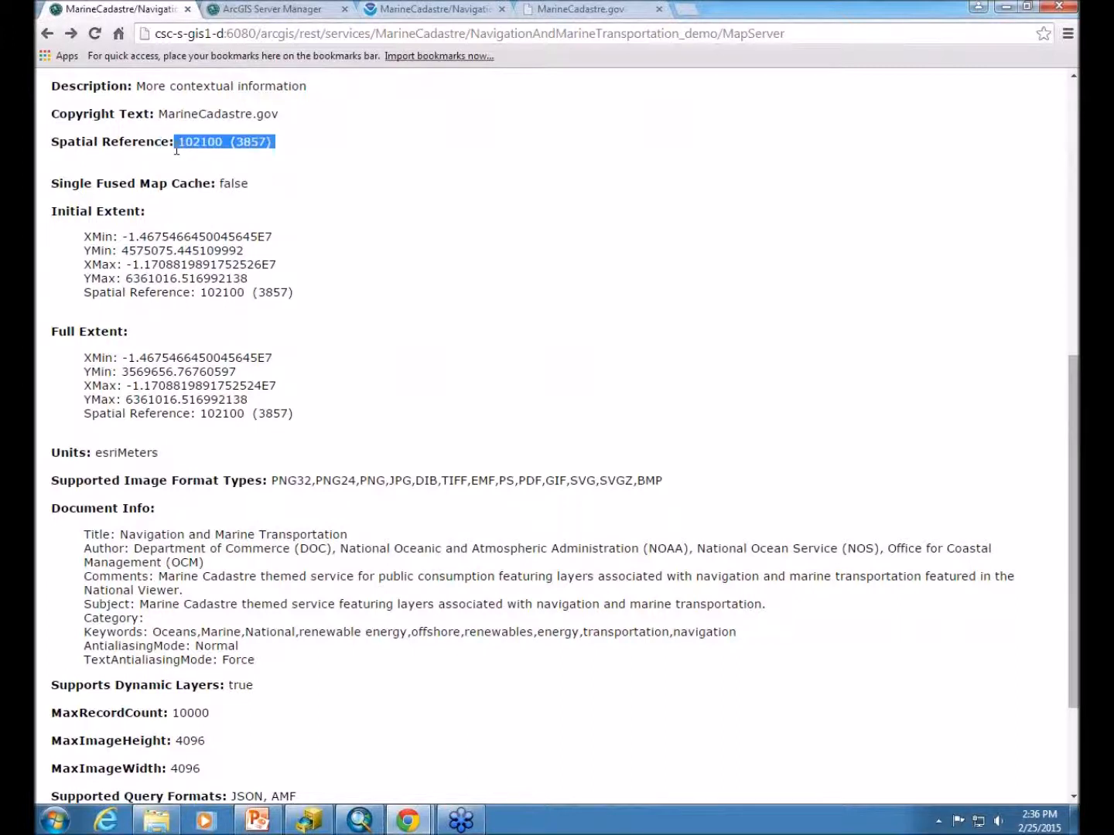
pyautogui.moveTo(306, 439)
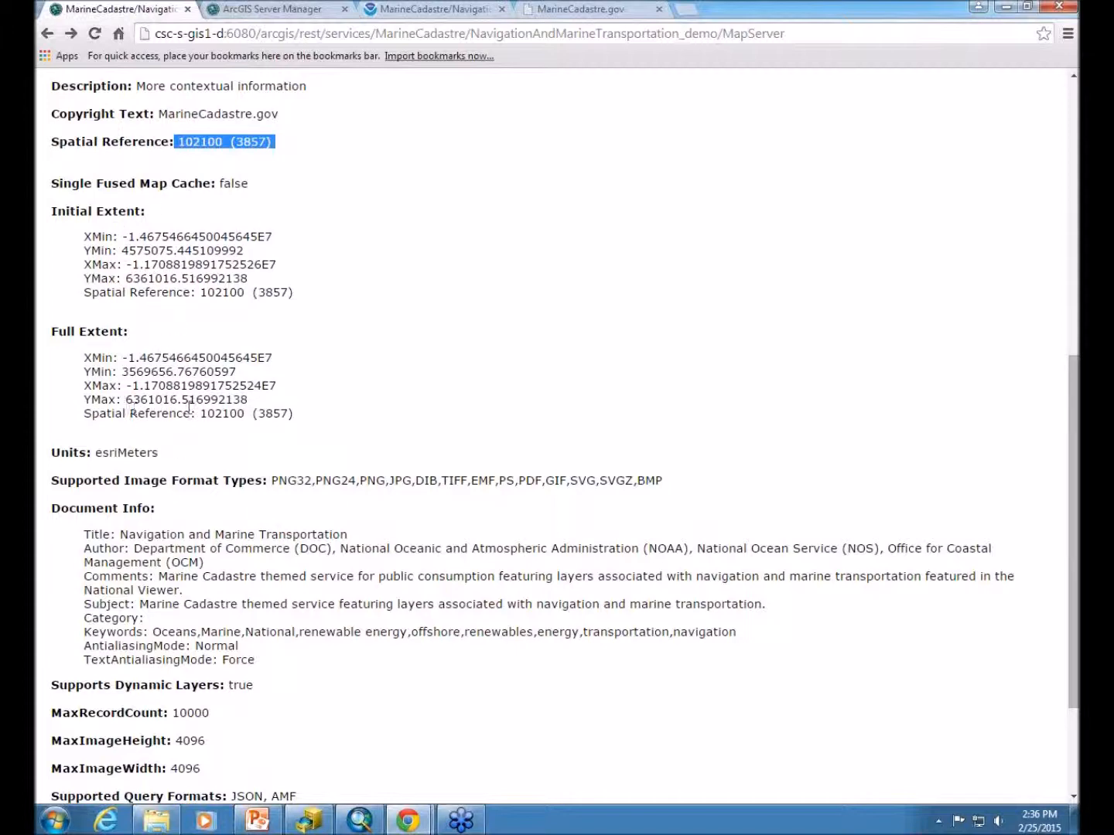
pyautogui.moveTo(356, 699)
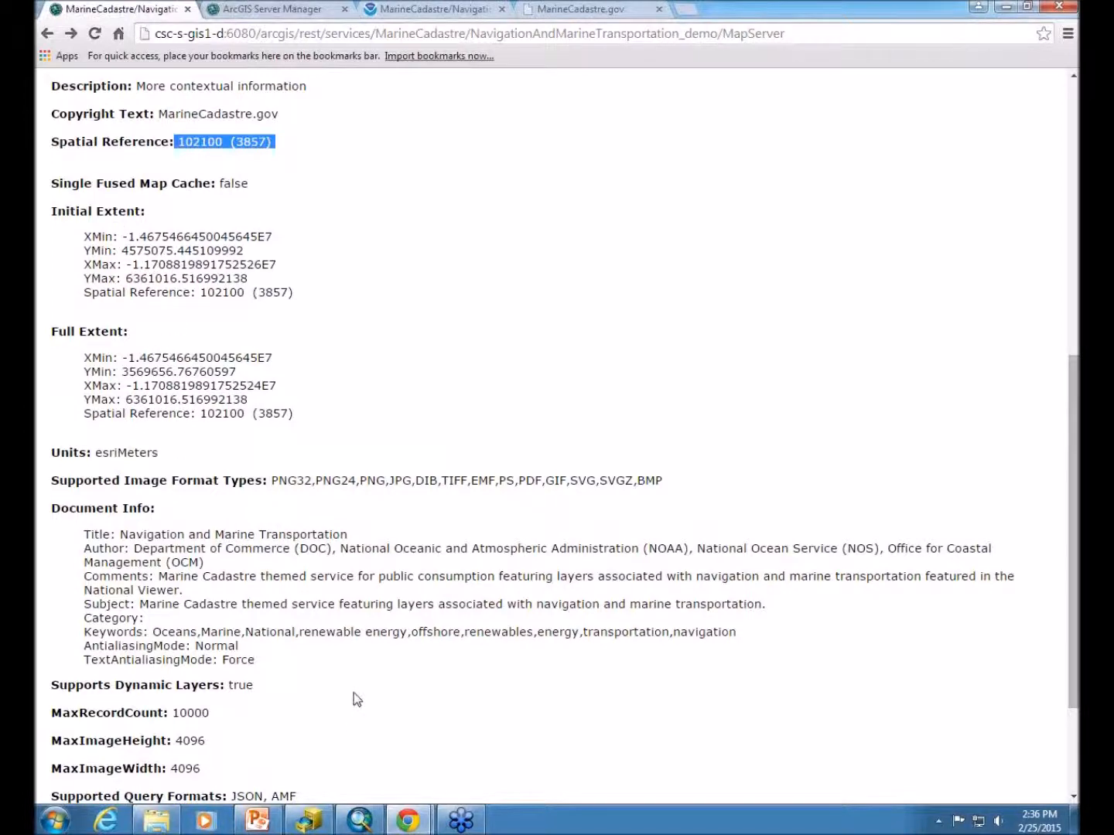
pyautogui.scroll(-3)
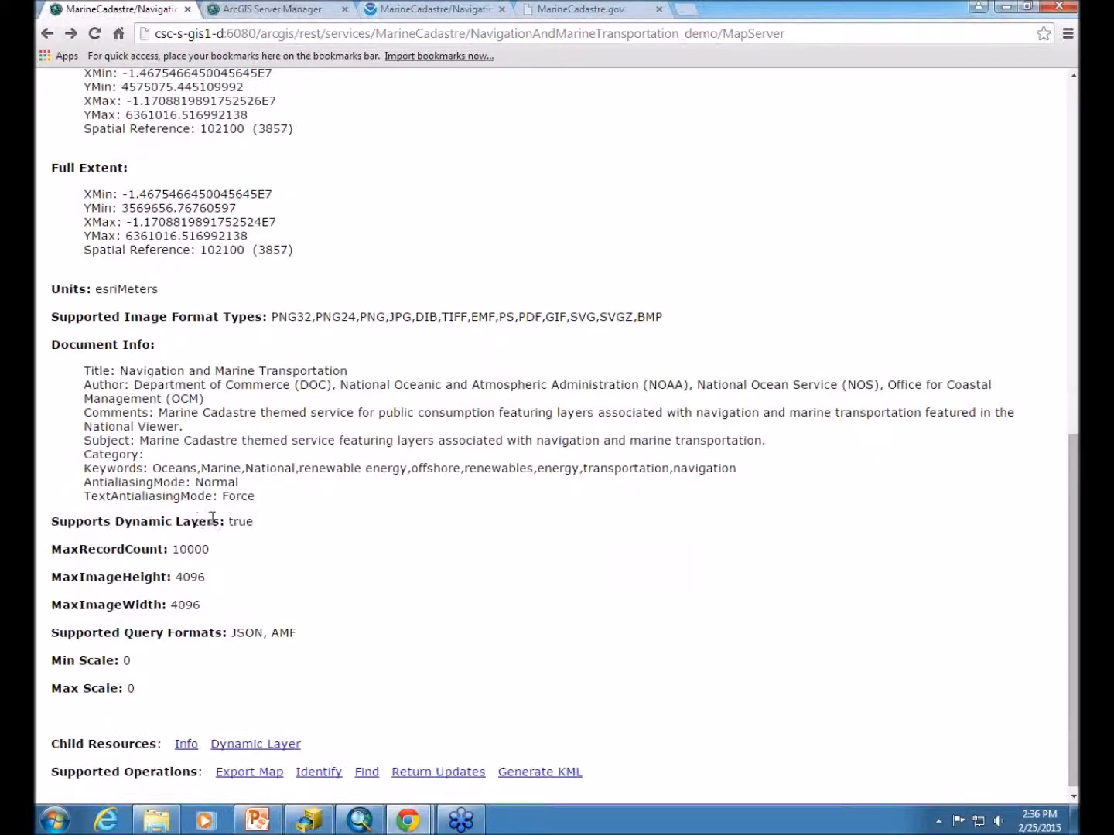
pyautogui.doubleClick(187, 549)
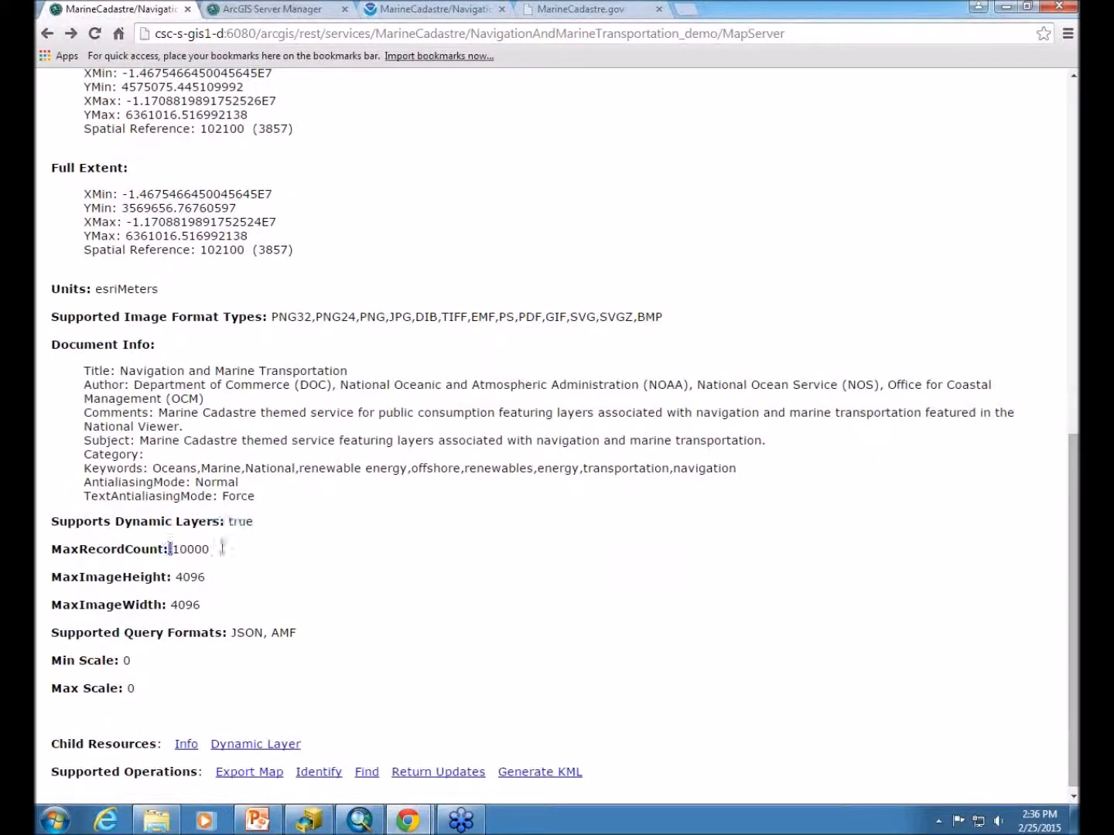
pyautogui.doubleClick(189, 547)
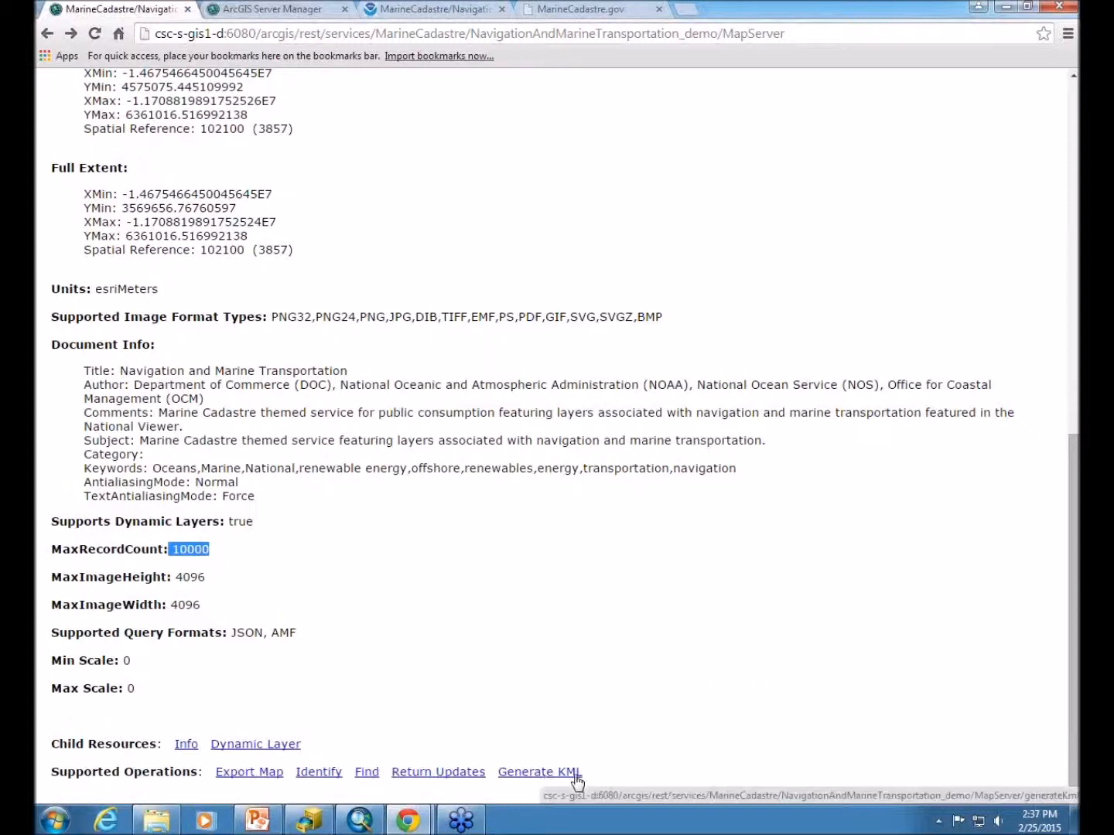
pyautogui.moveTo(513, 709)
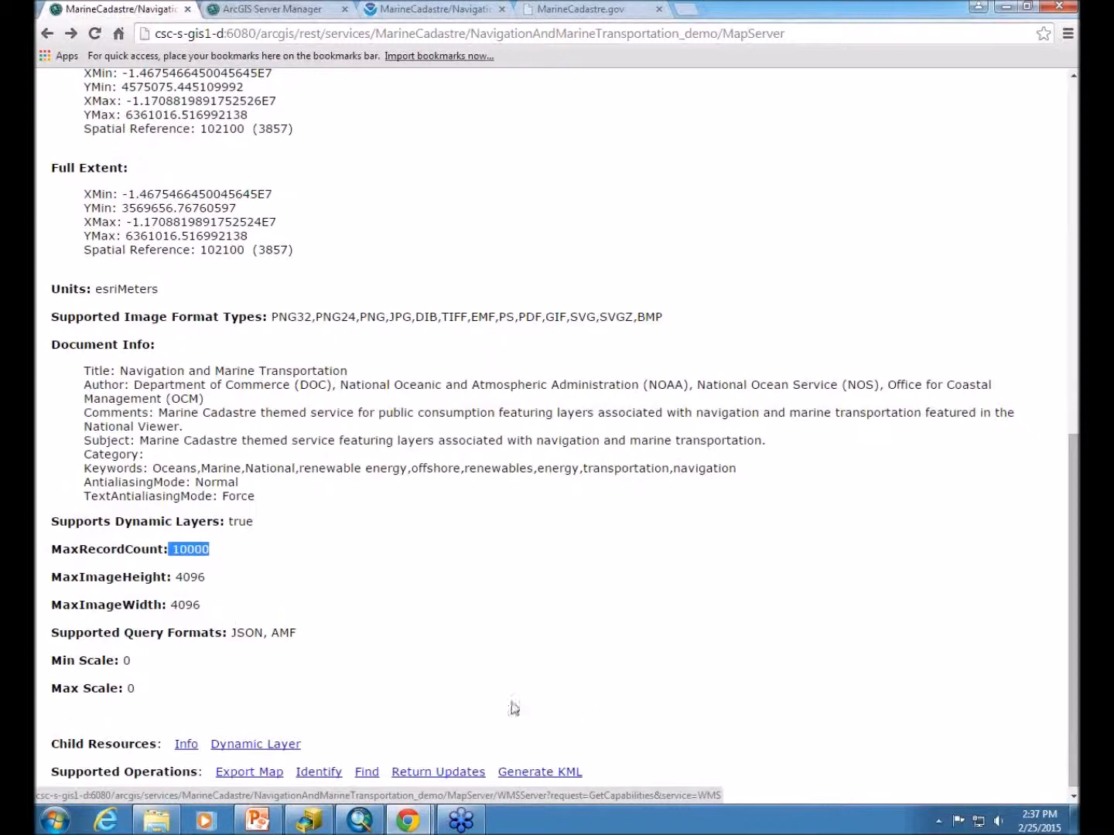
pyautogui.scroll(3)
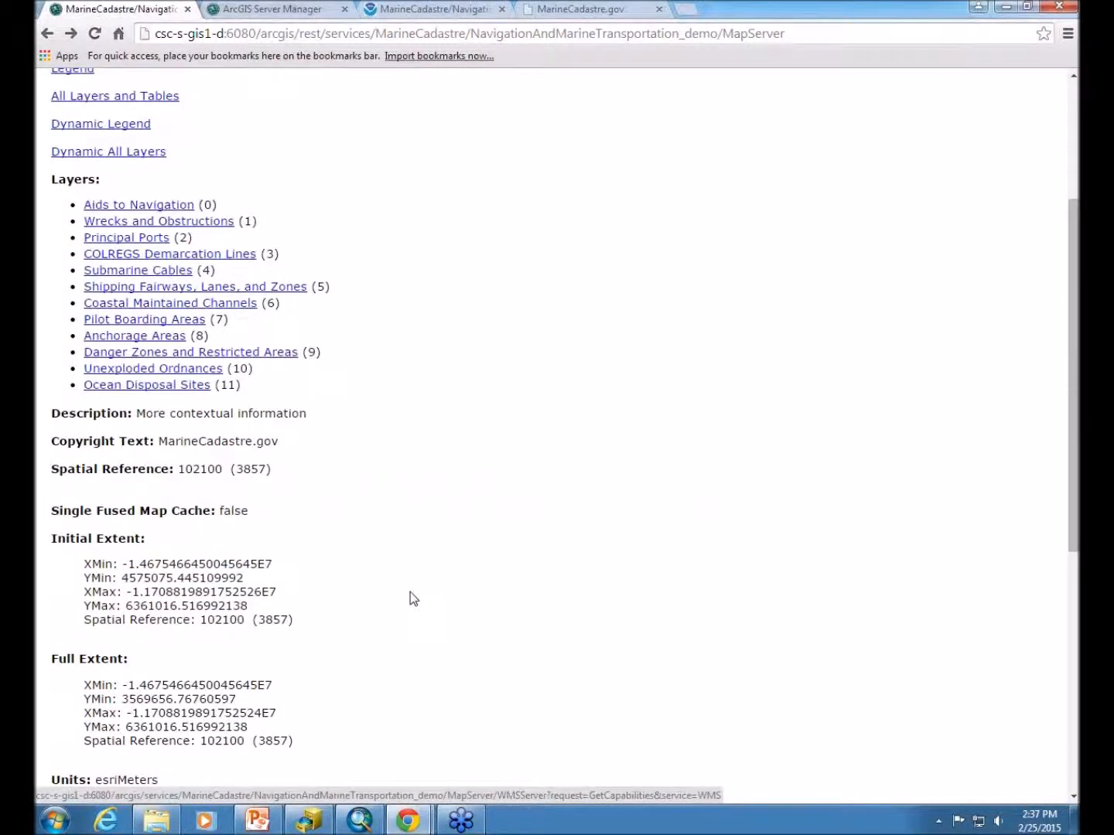
pyautogui.click(138, 204)
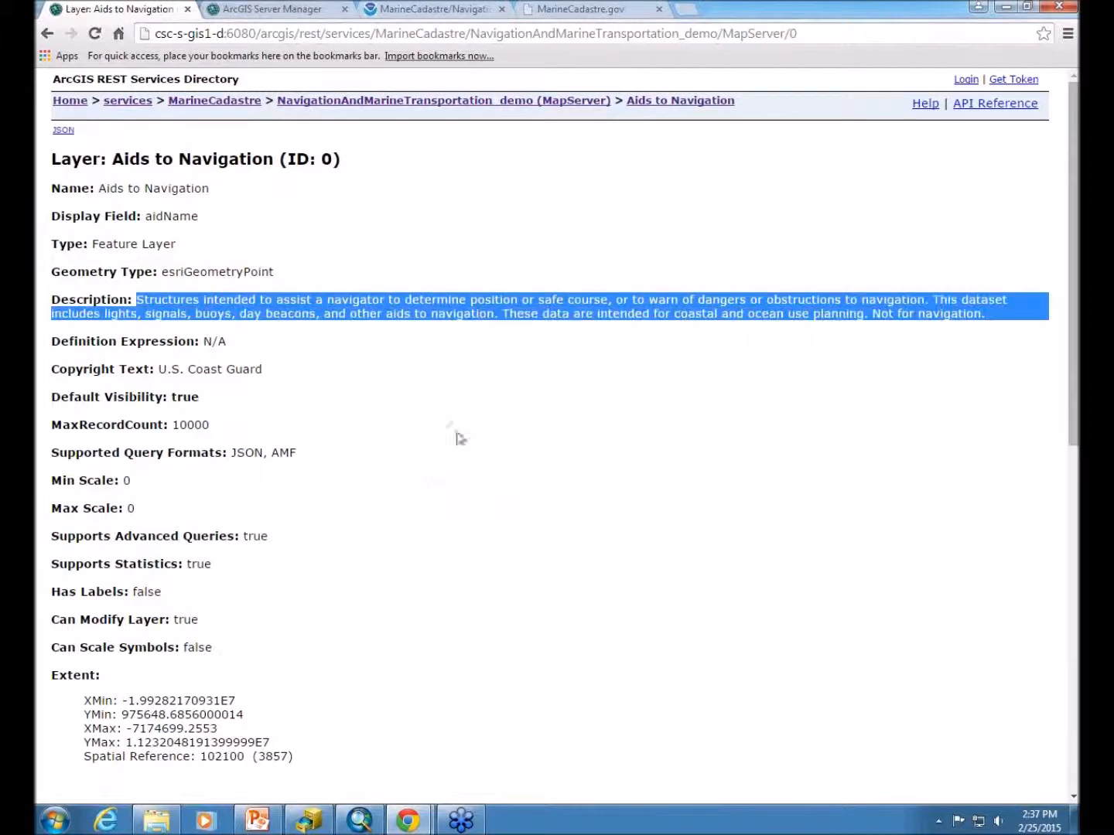
# Review the Aids to Navigation layer's fields and supported operations (Query, Generate Renderer, Return Updates)
pyautogui.click(457, 433)
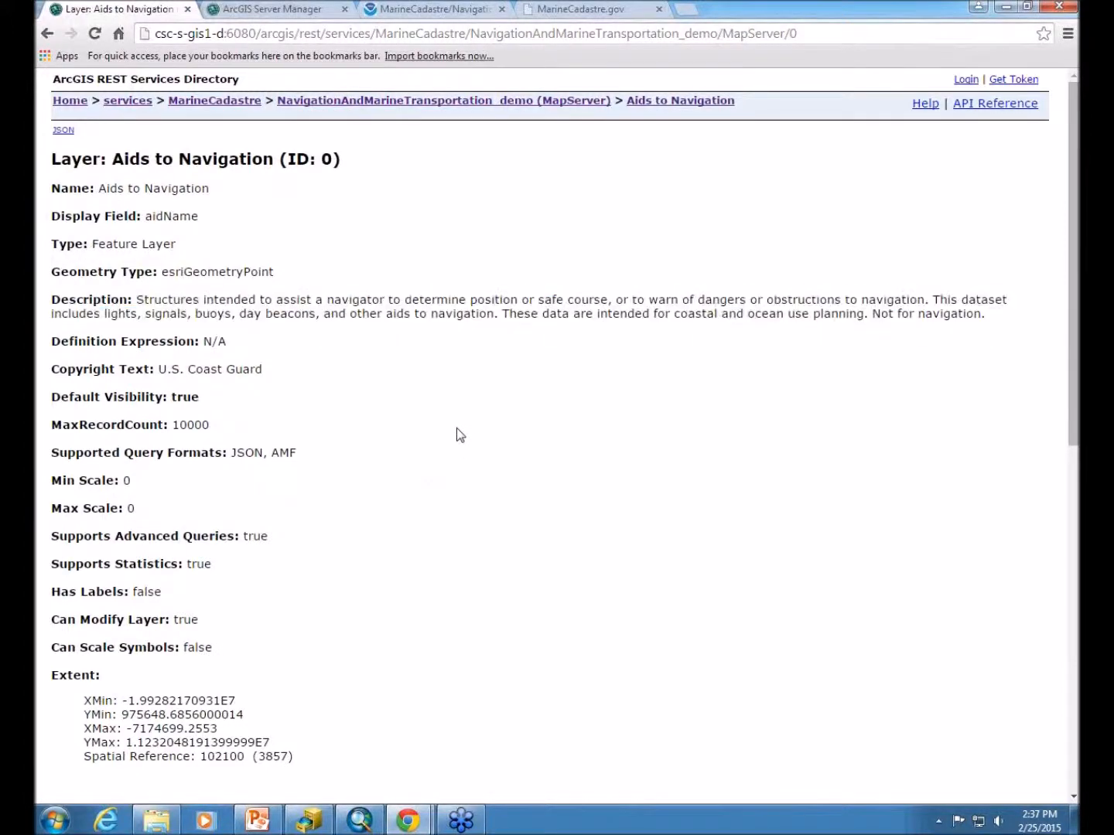
pyautogui.scroll(-3)
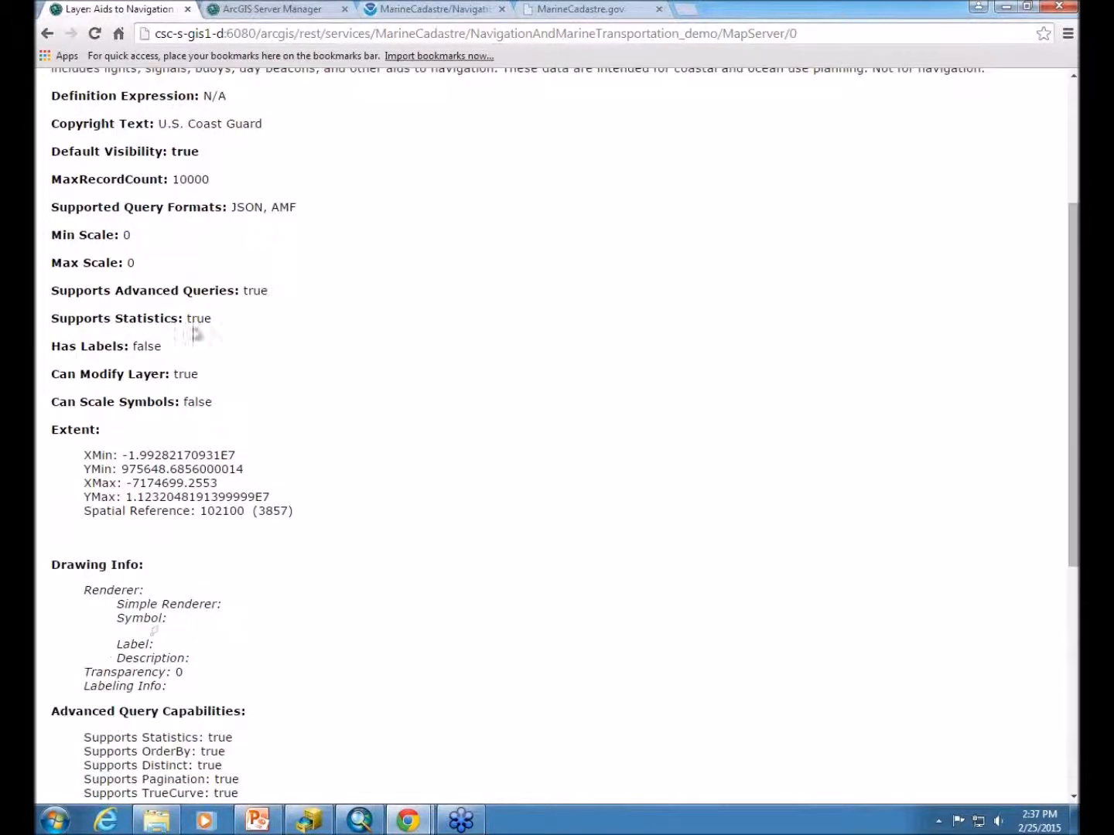
pyautogui.moveTo(350, 668)
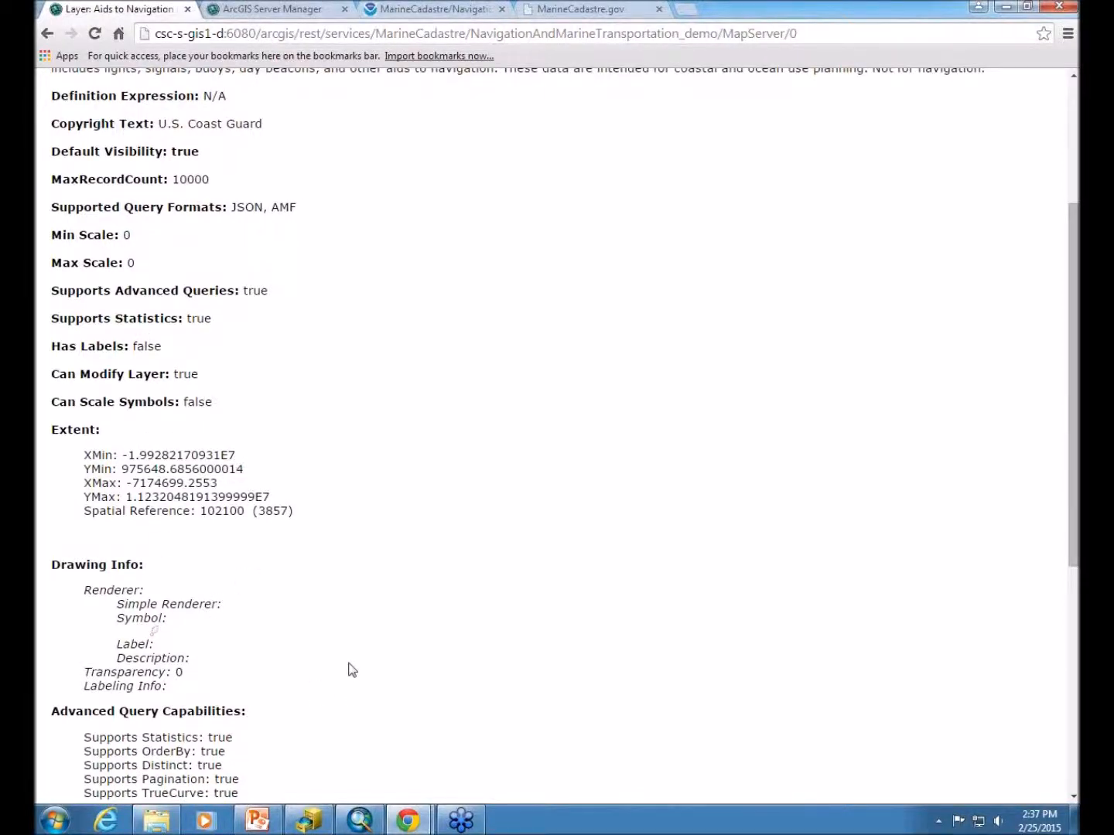
pyautogui.scroll(-3)
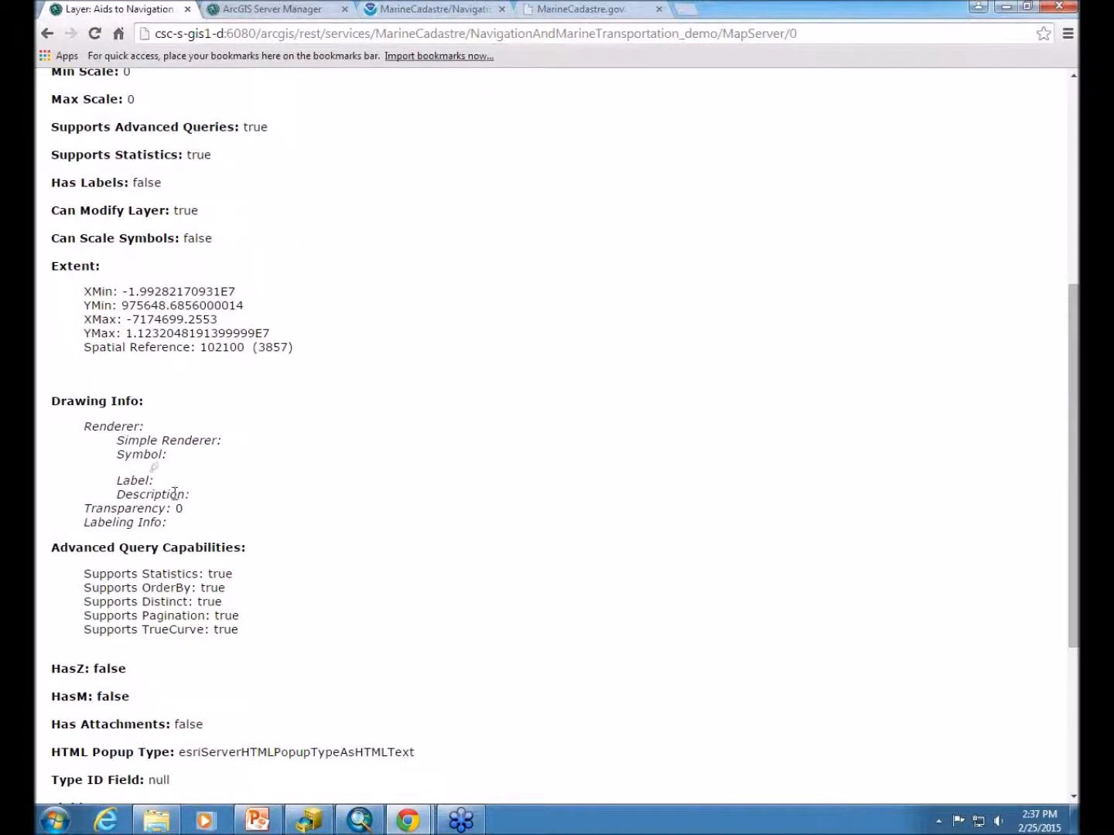
pyautogui.scroll(-3)
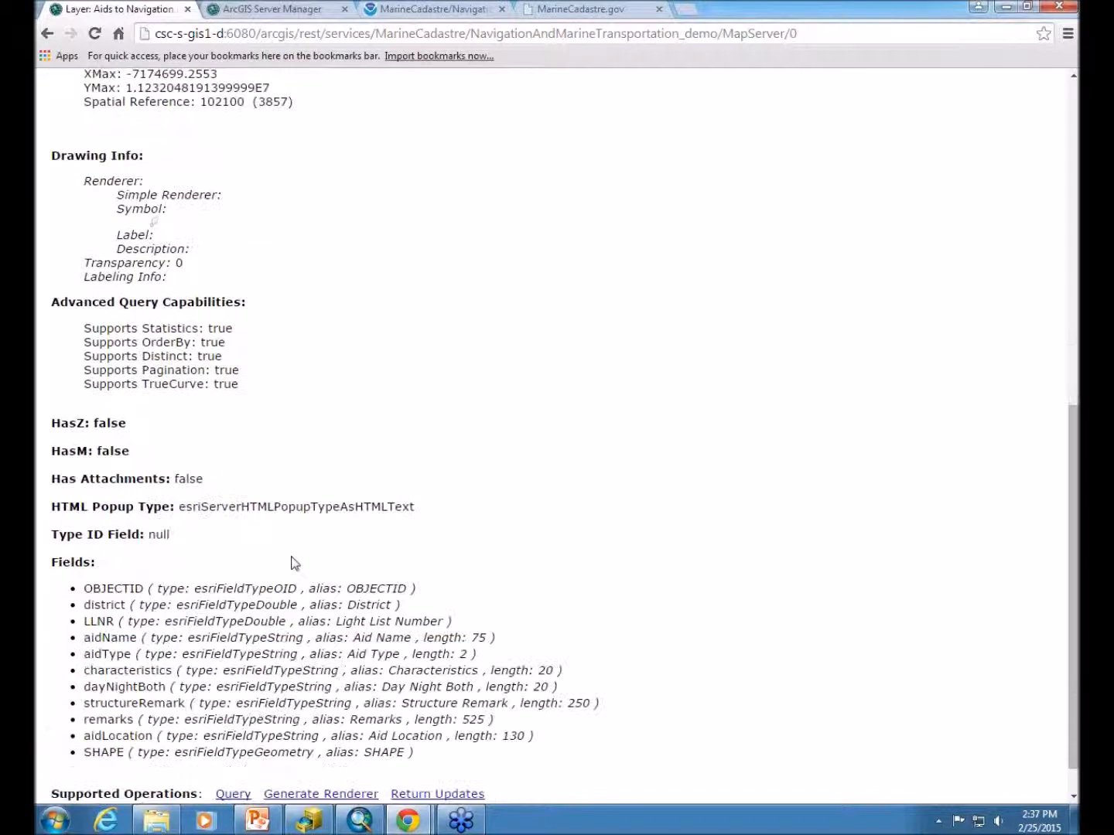
pyautogui.scroll(-3)
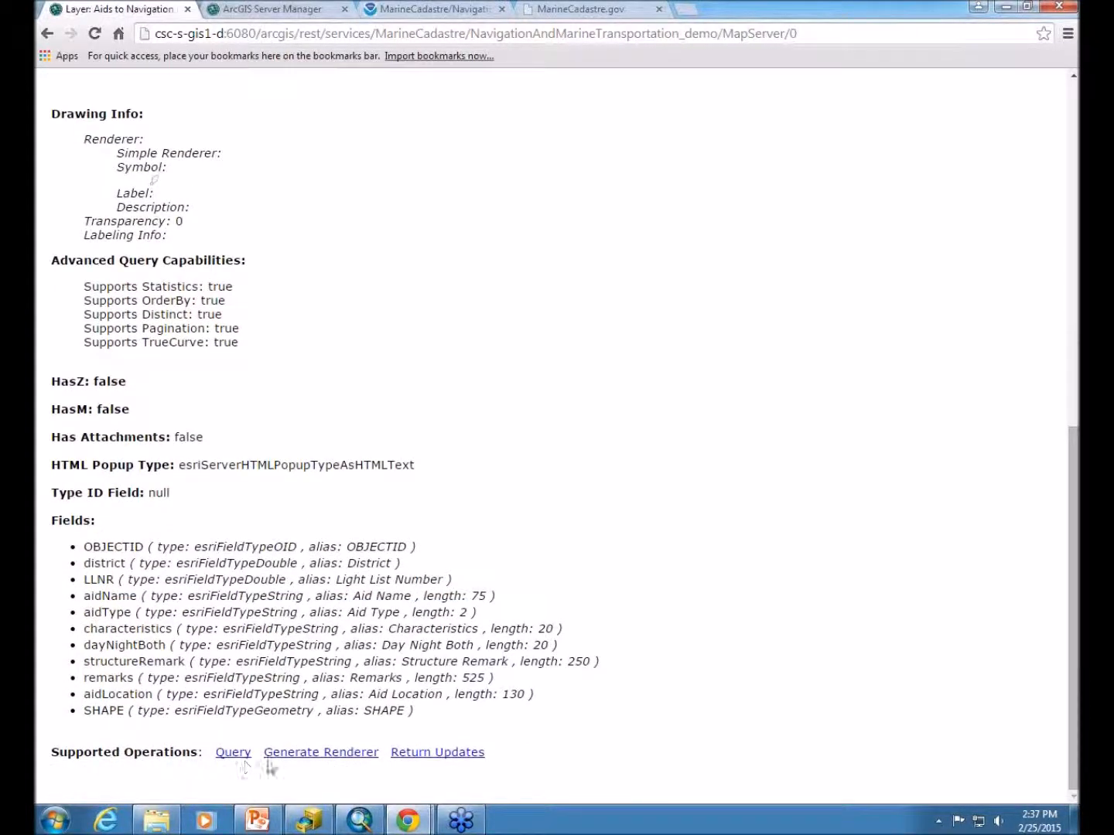
pyautogui.moveTo(436, 752)
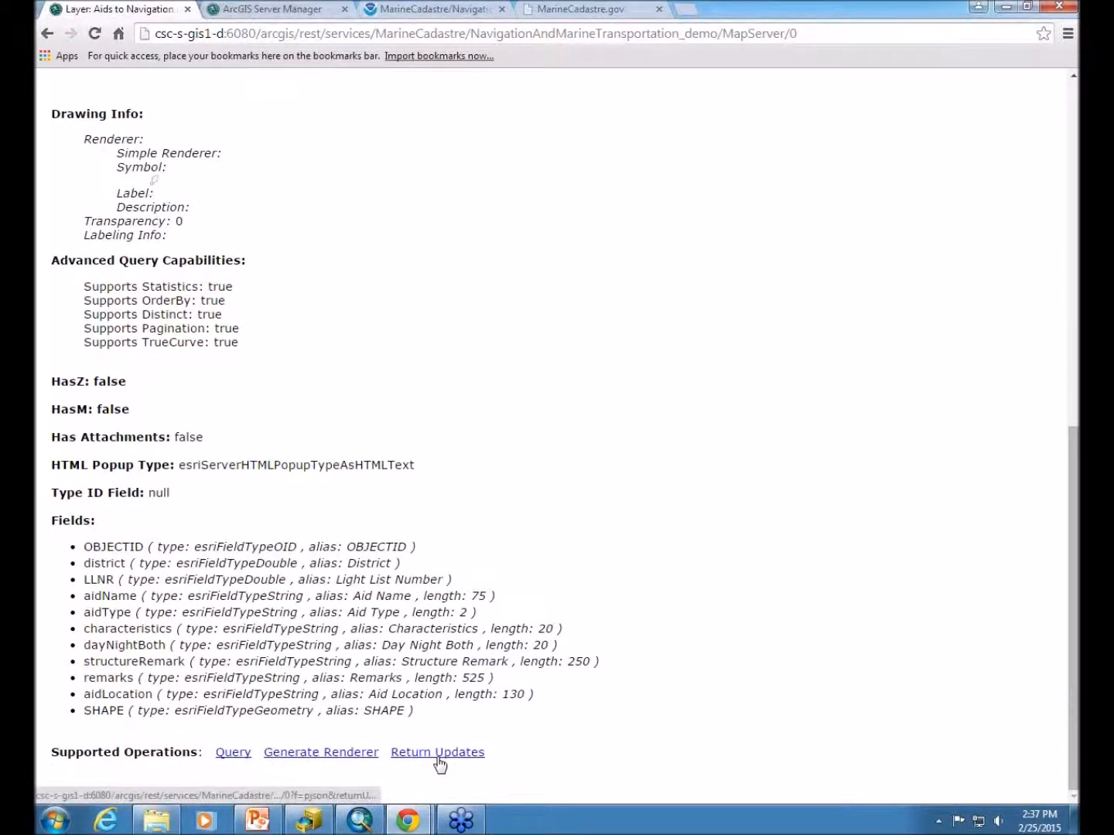
pyautogui.scroll(3)
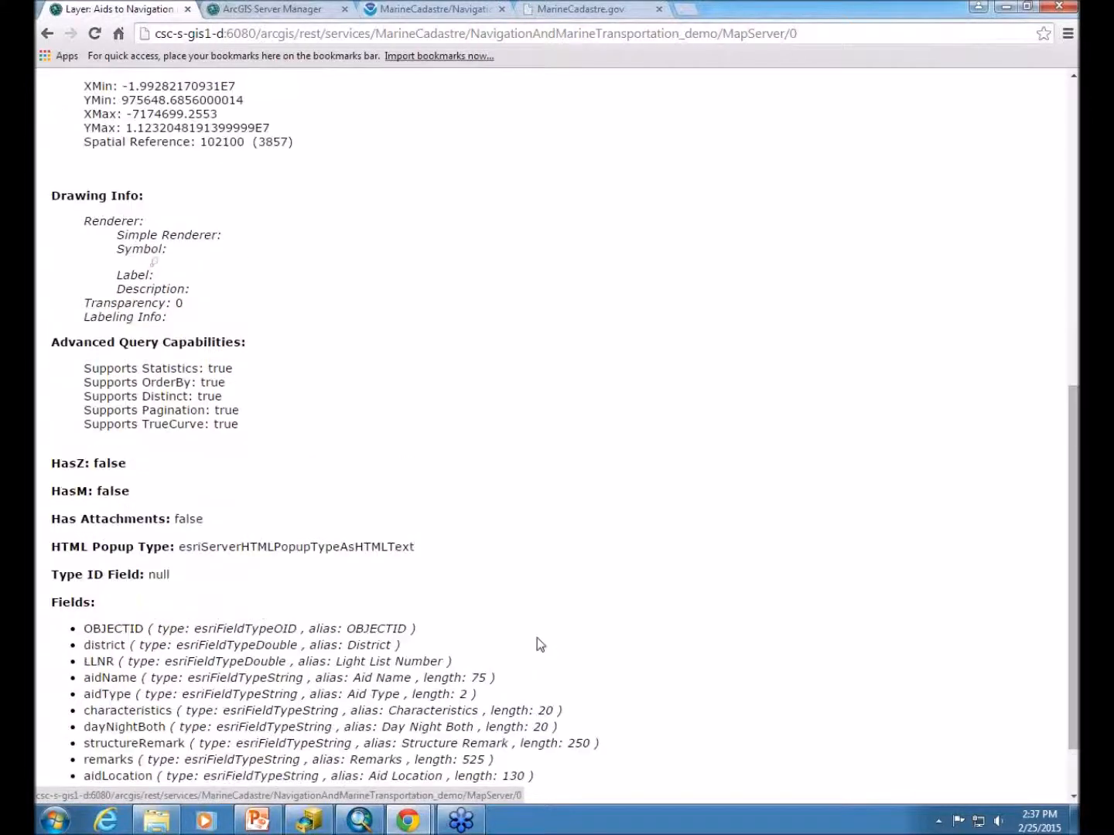
pyautogui.scroll(3)
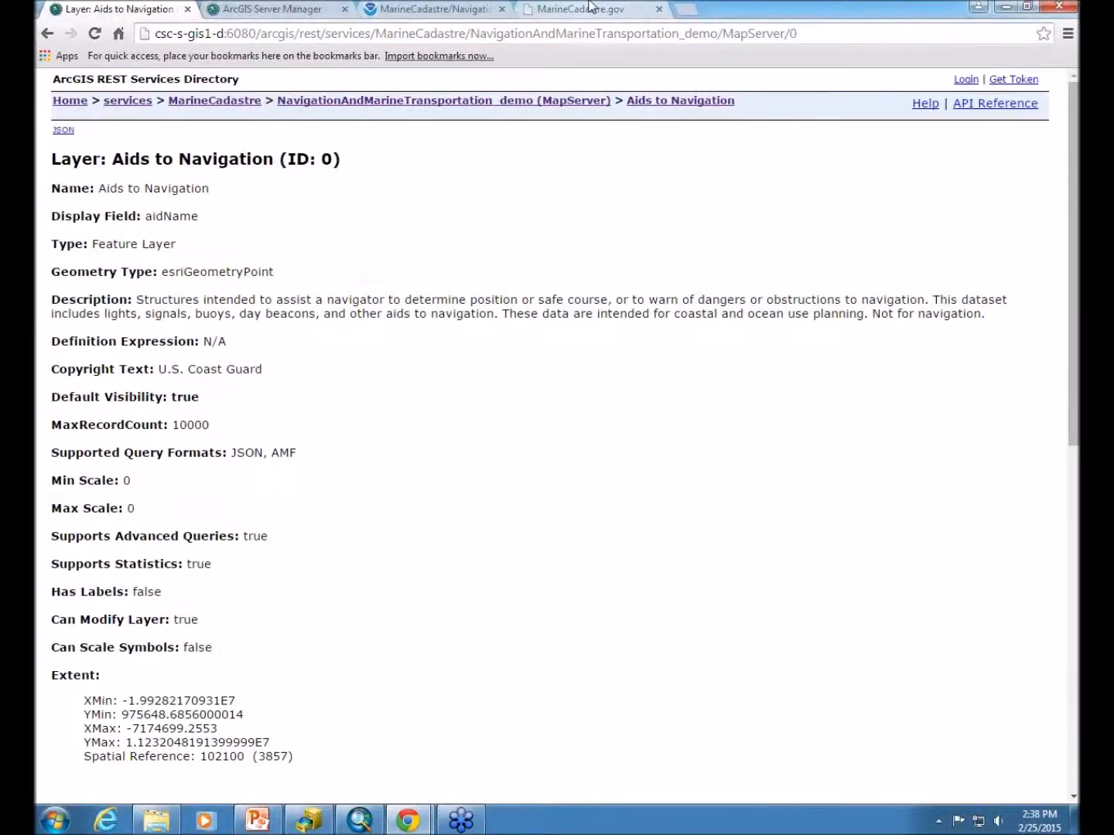
# Switch to the coast.noaa.gov NavigationAndMarineTransportation MapServer page listing its ten layers
pyautogui.click(433, 9)
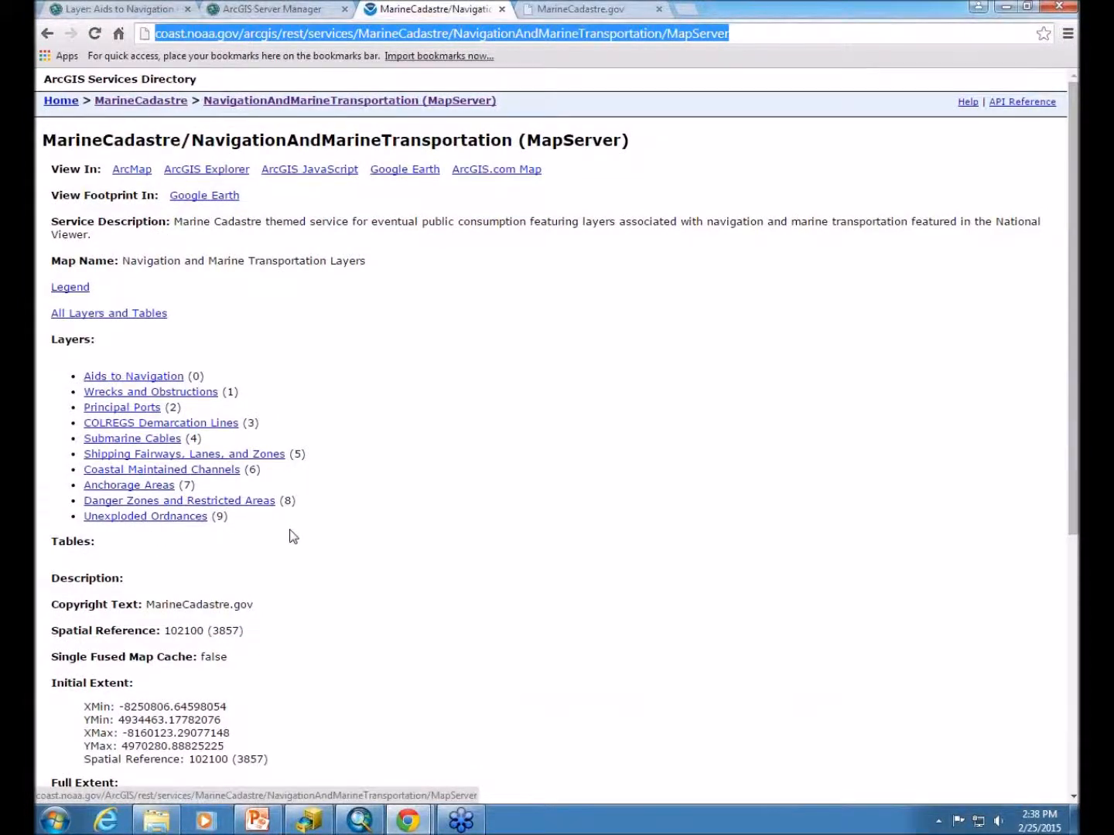
pyautogui.moveTo(105, 442)
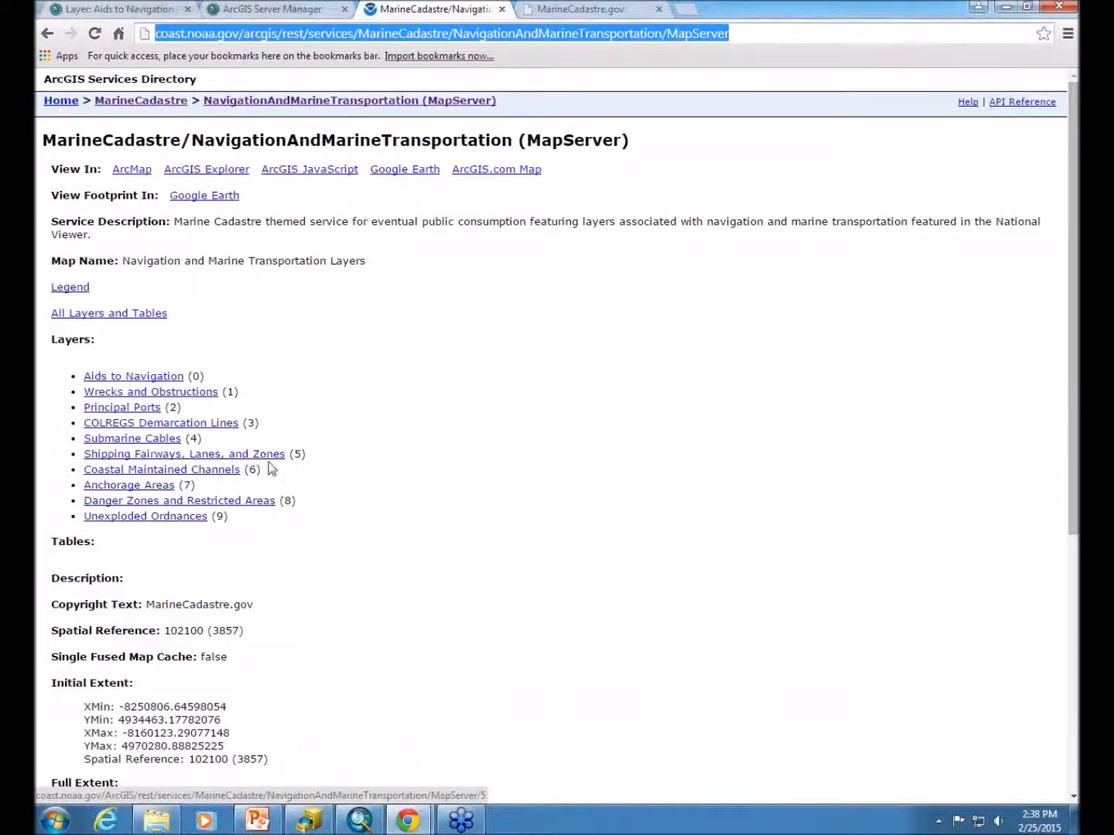
pyautogui.moveTo(371, 509)
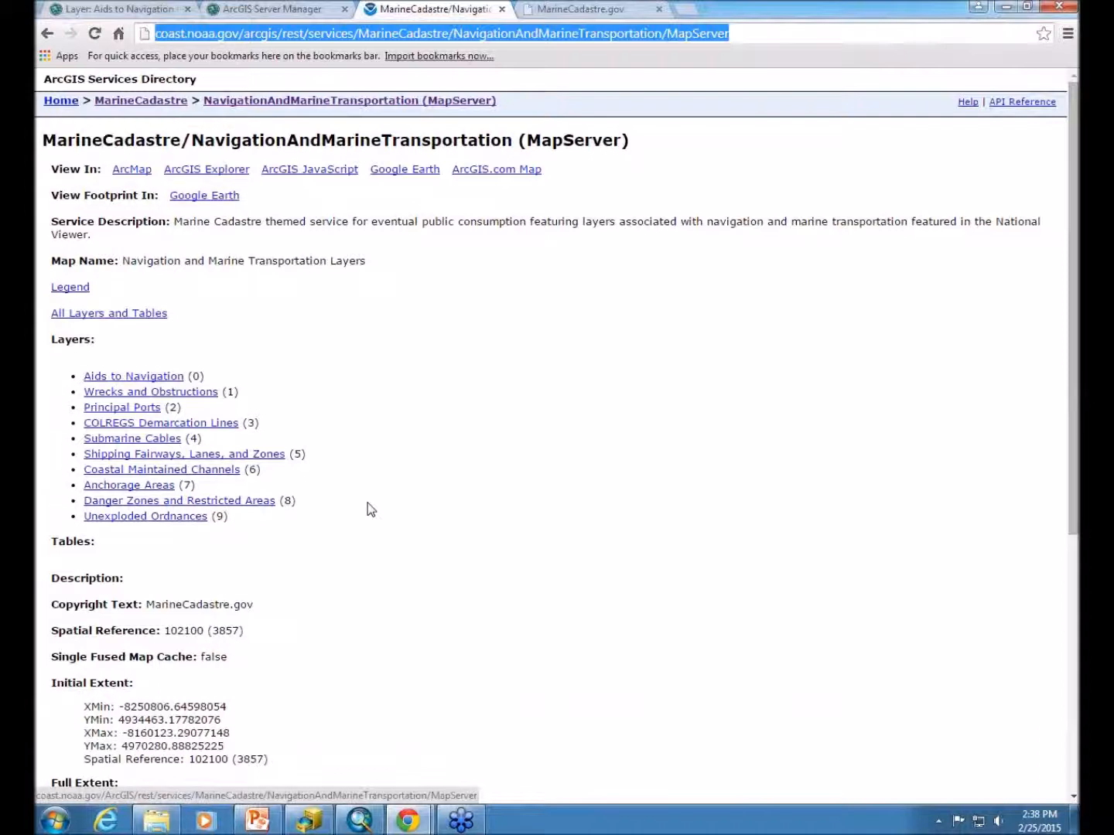
pyautogui.moveTo(310, 282)
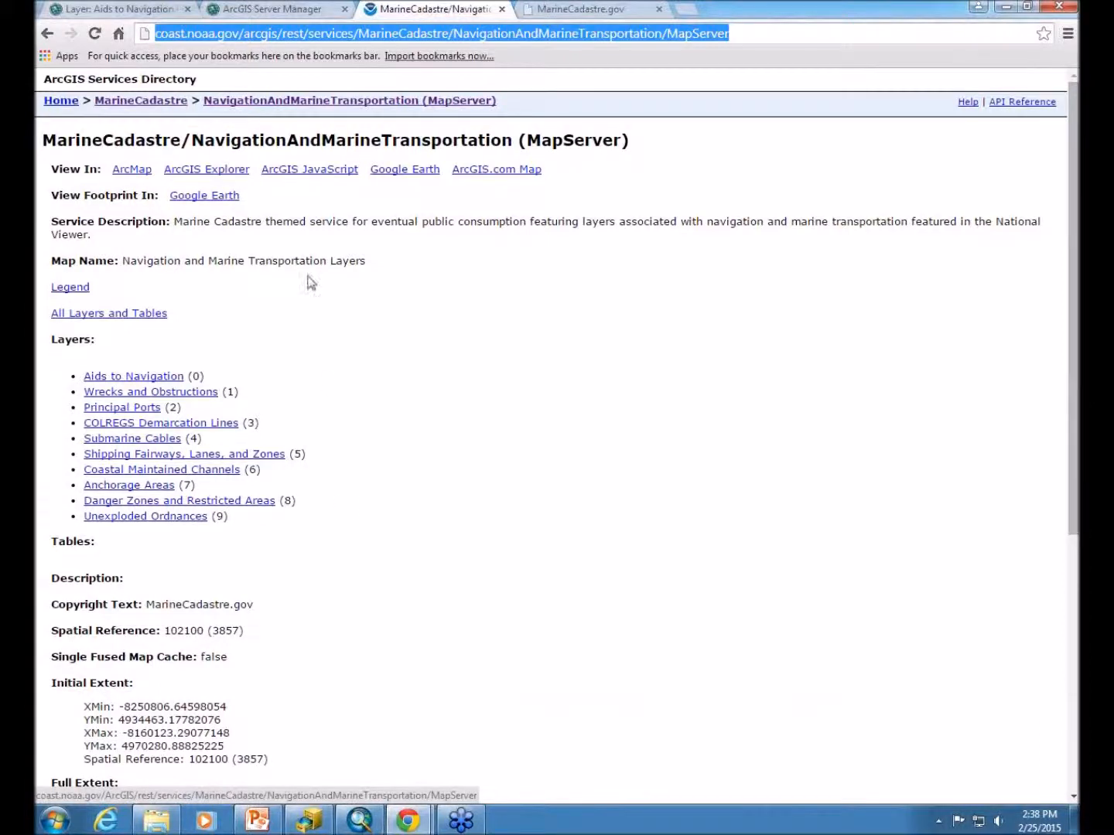